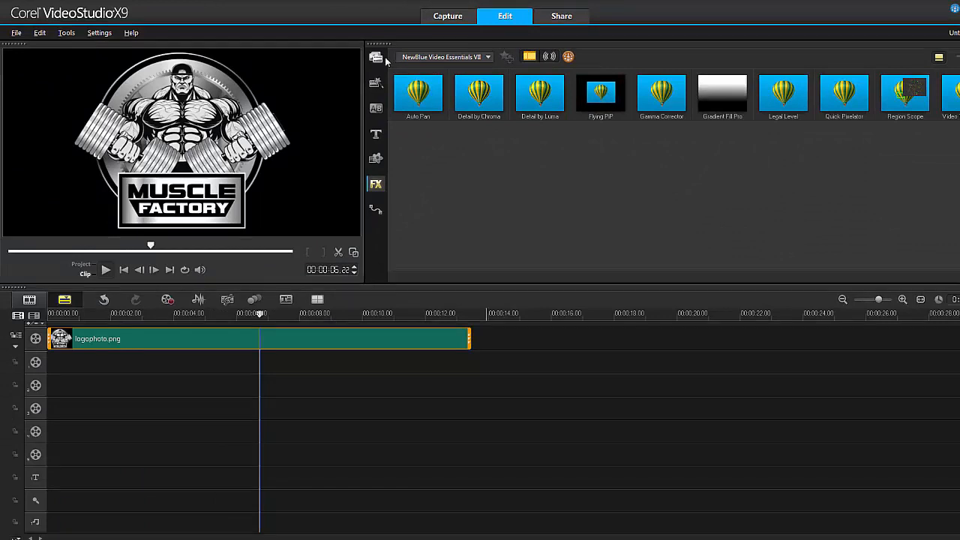
Show the media library with the imported landscape photo and logophoto.png.
click(375, 57)
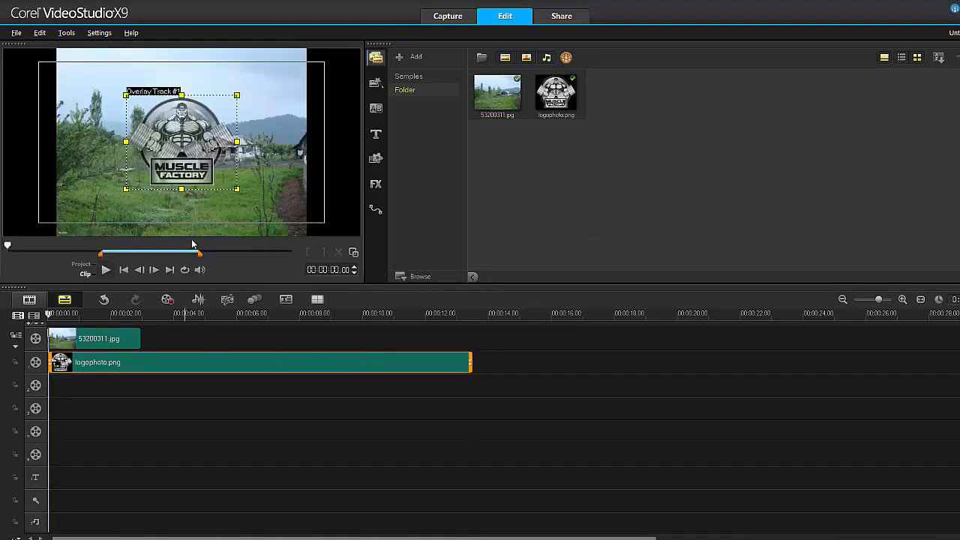
mouse_move(556, 89)
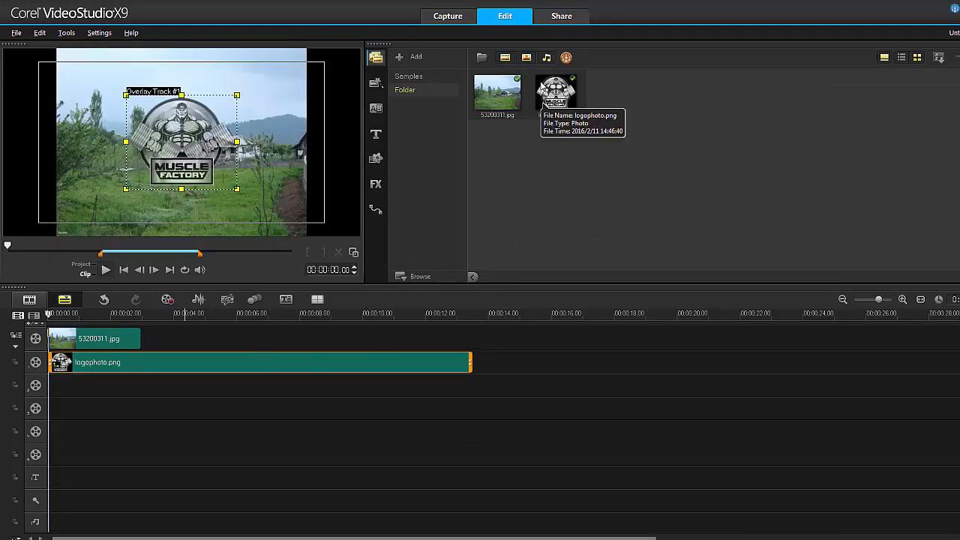
mouse_move(291, 142)
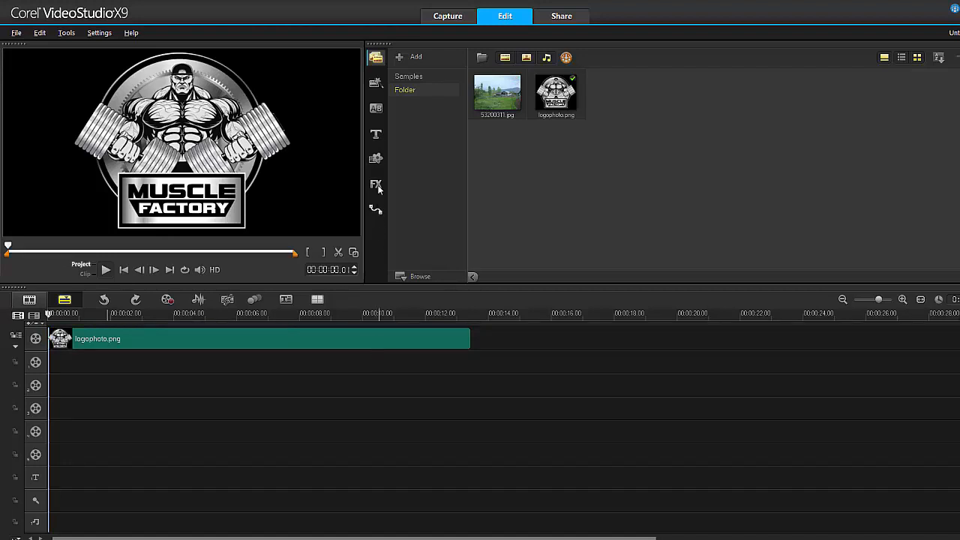
Apply Gradient Fill Pro from the FX library to the logo clip and open Customize Filter.
click(375, 185)
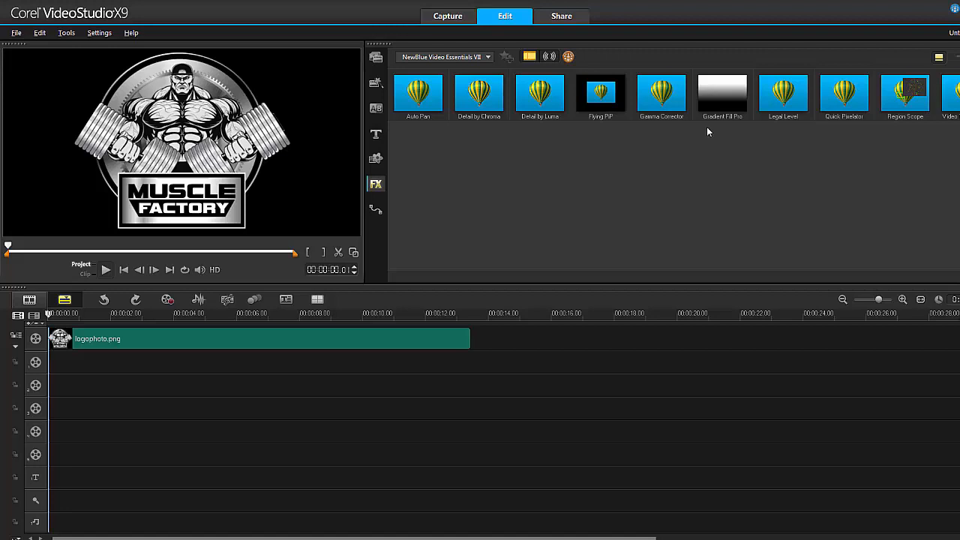
click(723, 93)
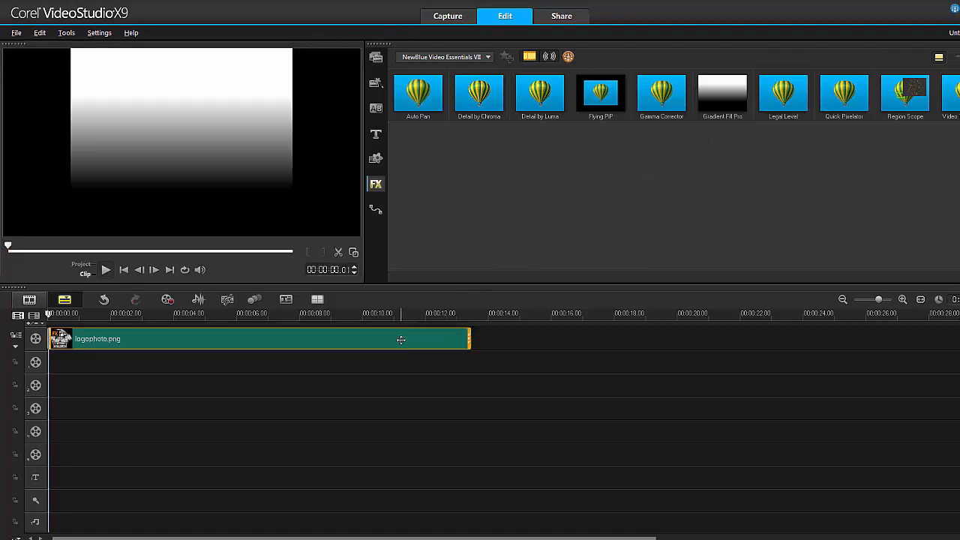
double_click(722, 93)
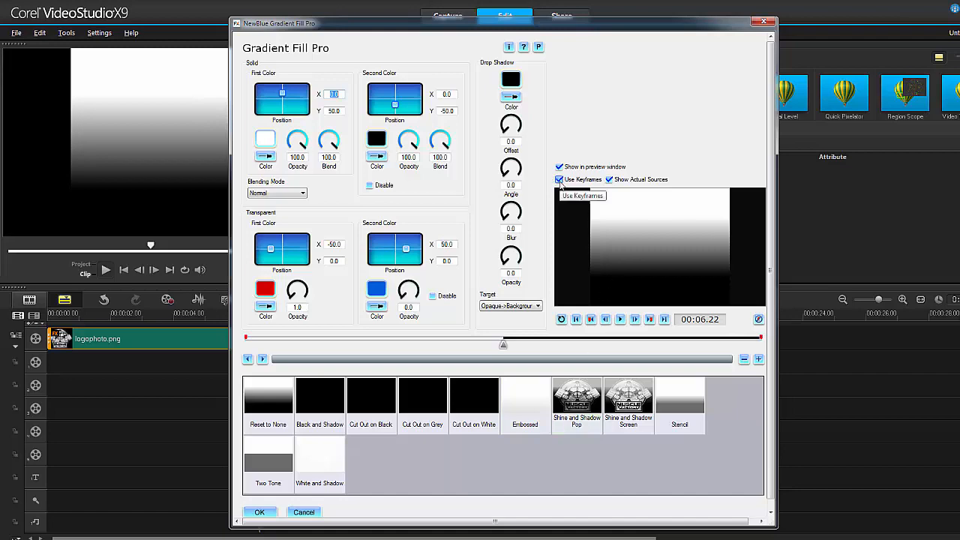
click(558, 180)
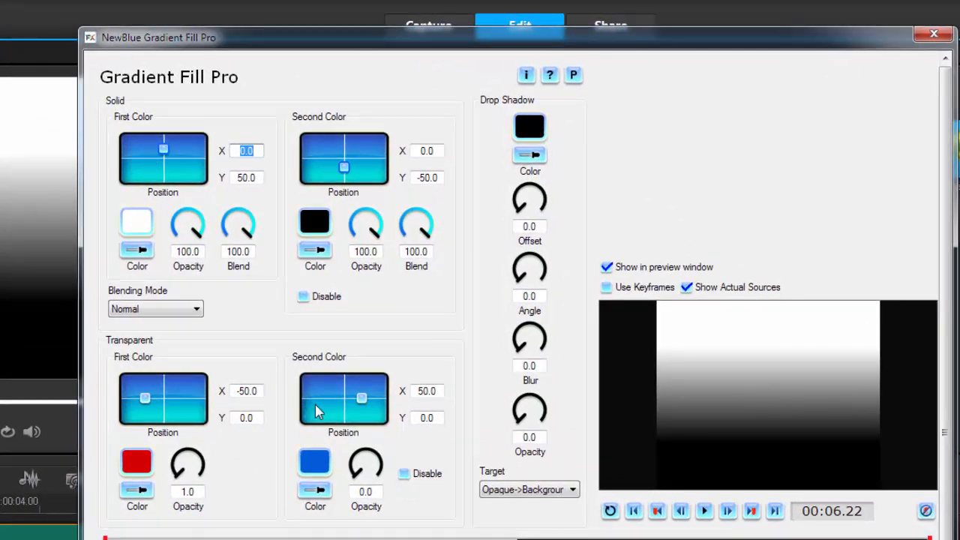
mouse_move(218, 321)
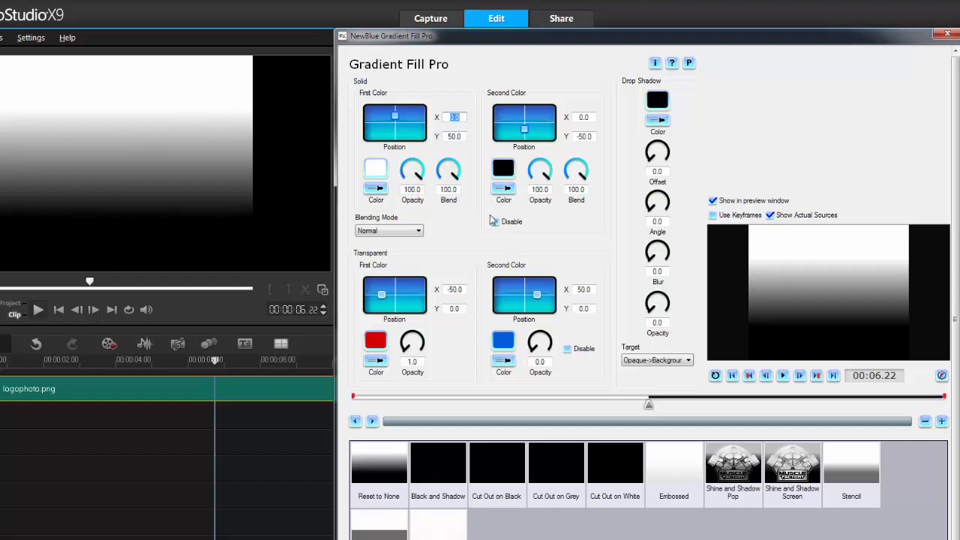
click(494, 222)
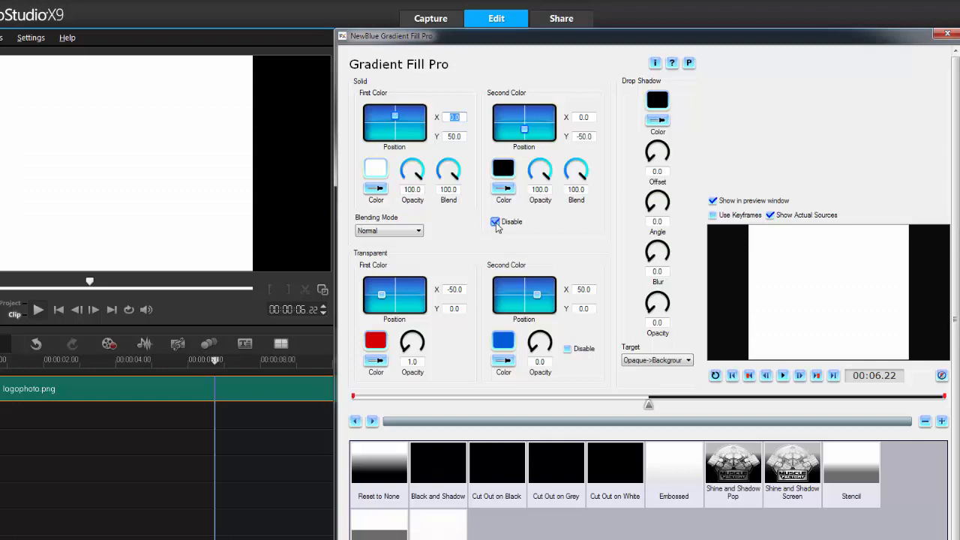
click(495, 222)
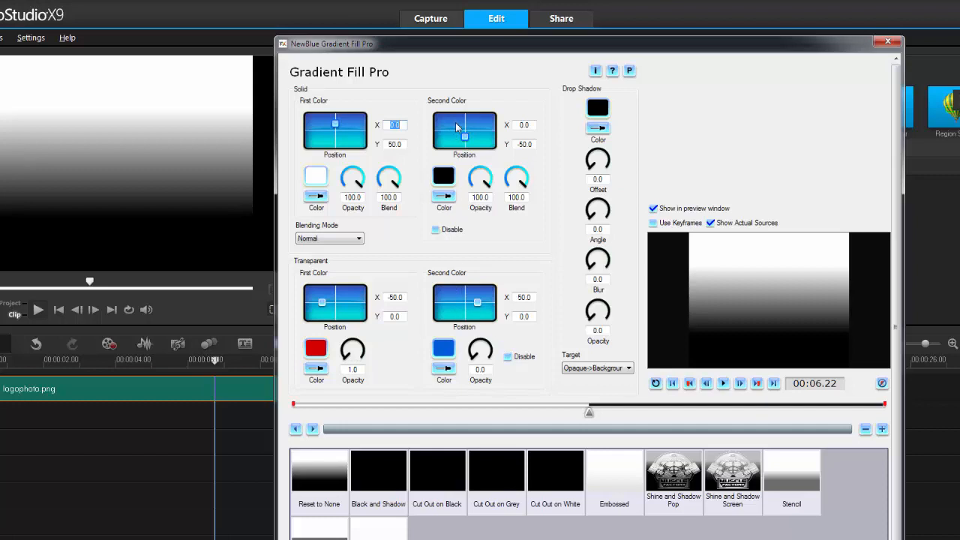
Disable the second solid colour, set blending to Multiply and make the first colour red.
click(435, 229)
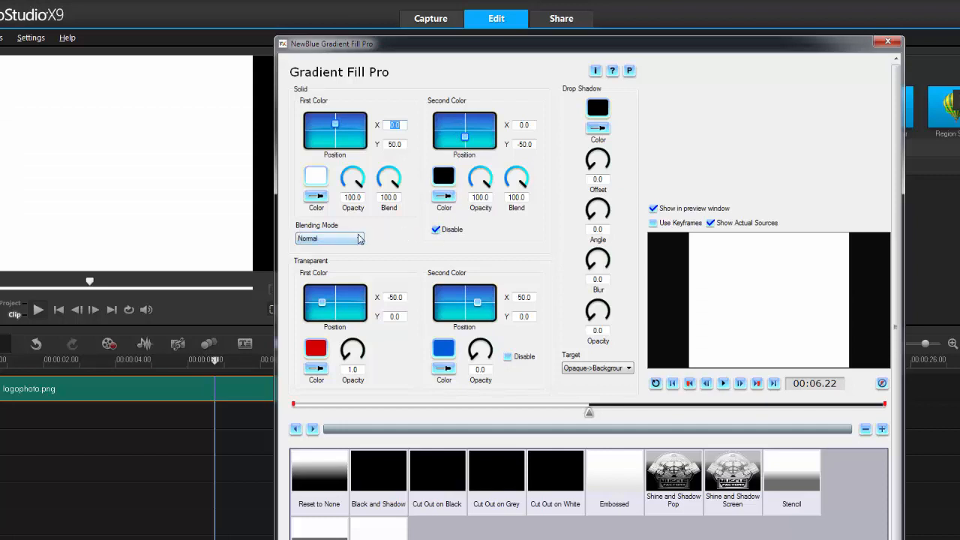
click(330, 237)
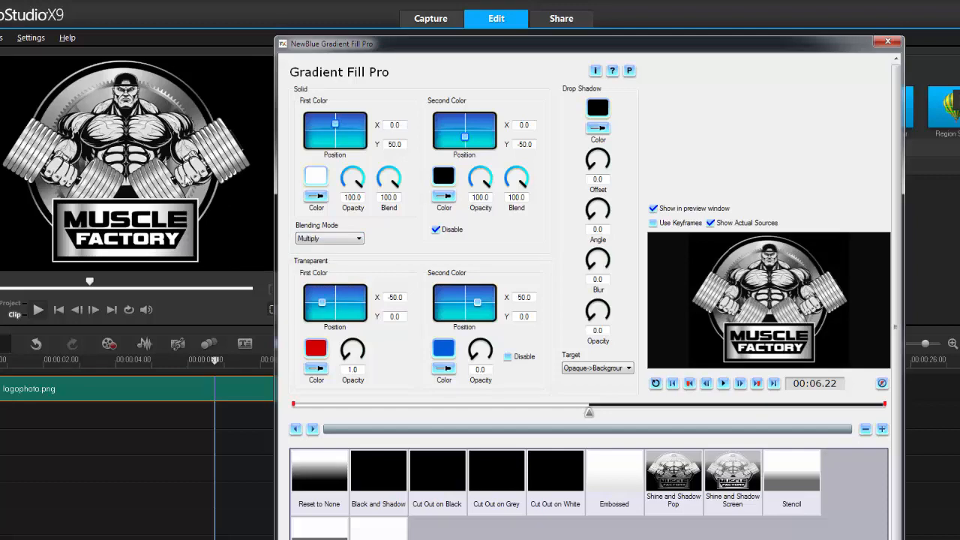
mouse_move(255, 183)
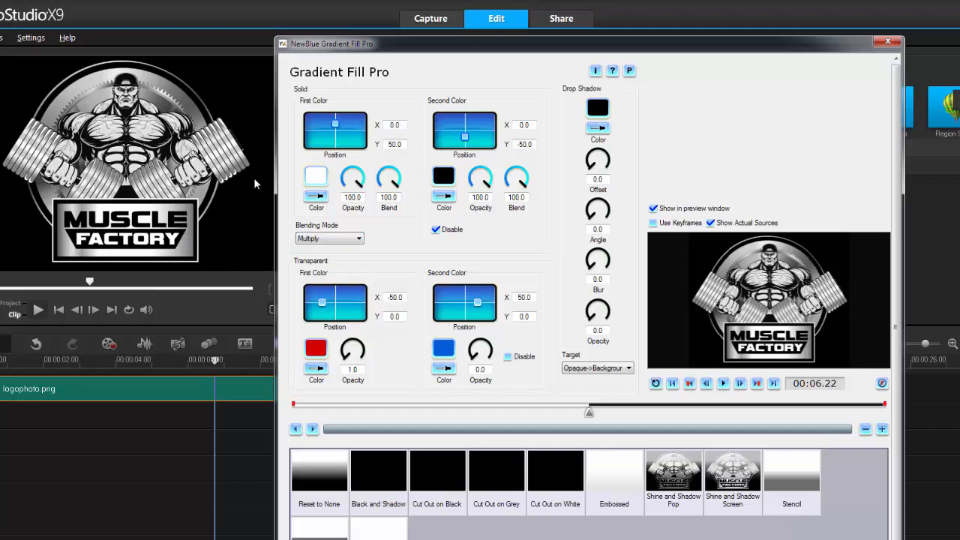
click(315, 176)
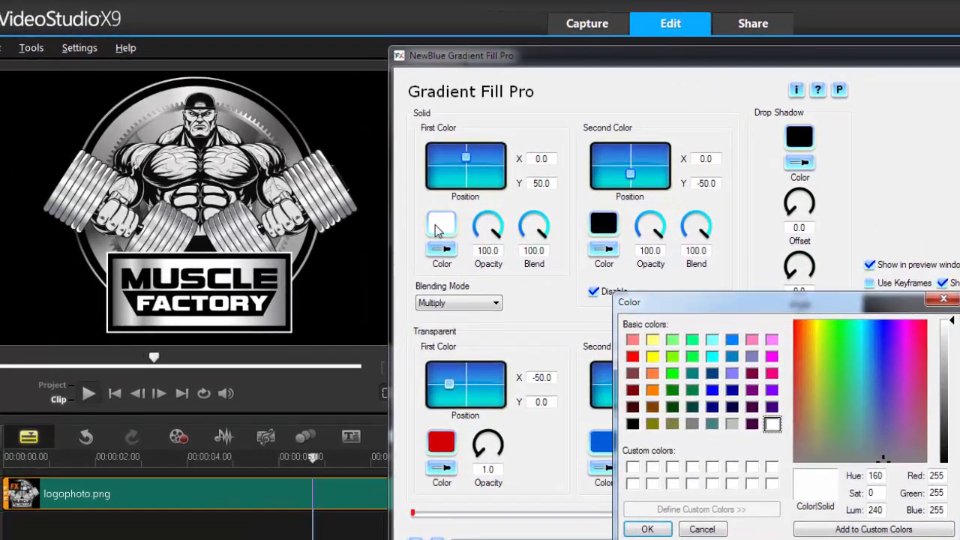
click(632, 357)
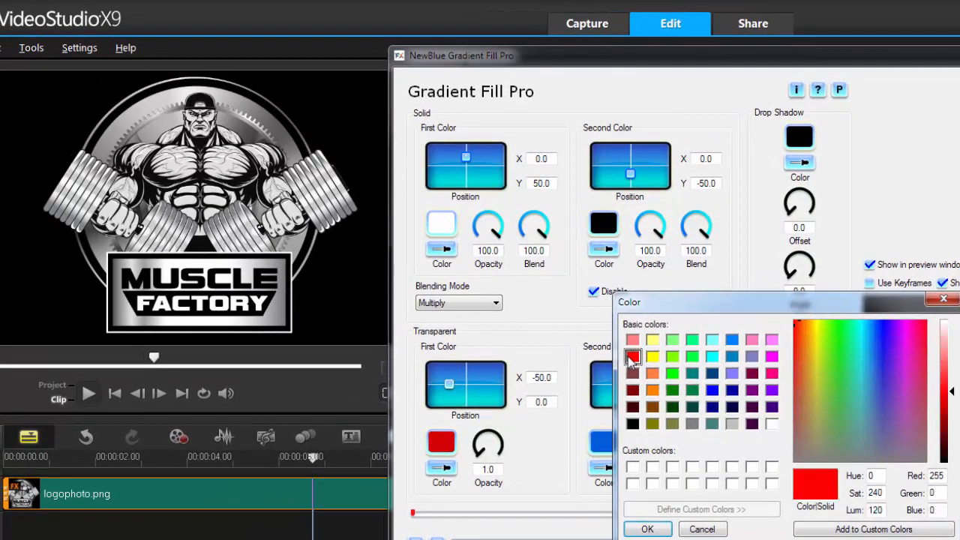
click(647, 528)
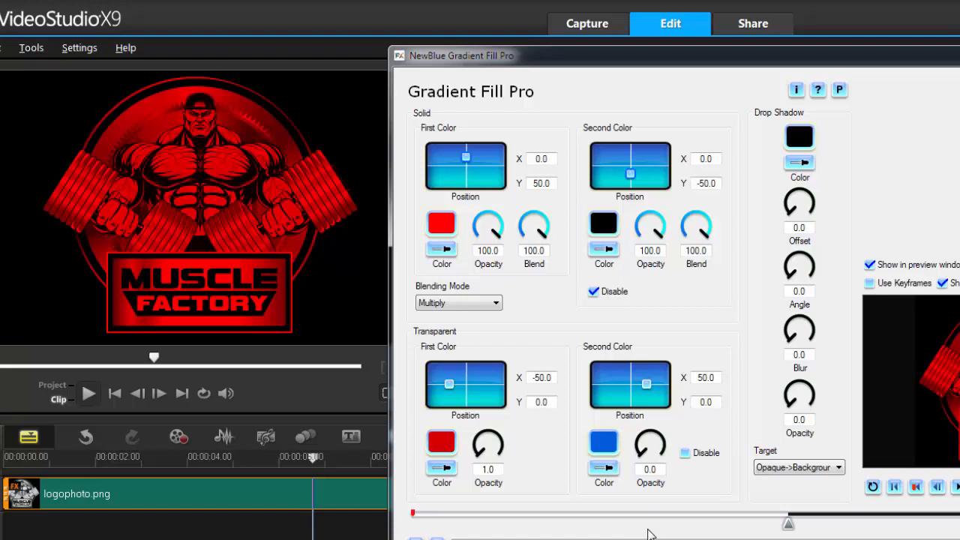
mouse_move(552, 246)
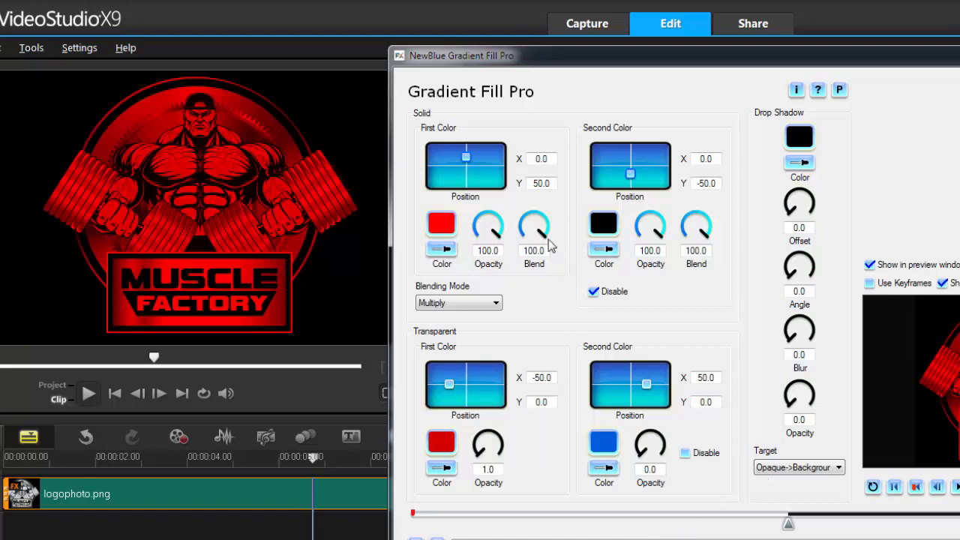
Test the first colour's Blend and Opacity dials down to about 35, then restore both to 100.
drag(533, 217, 537, 240)
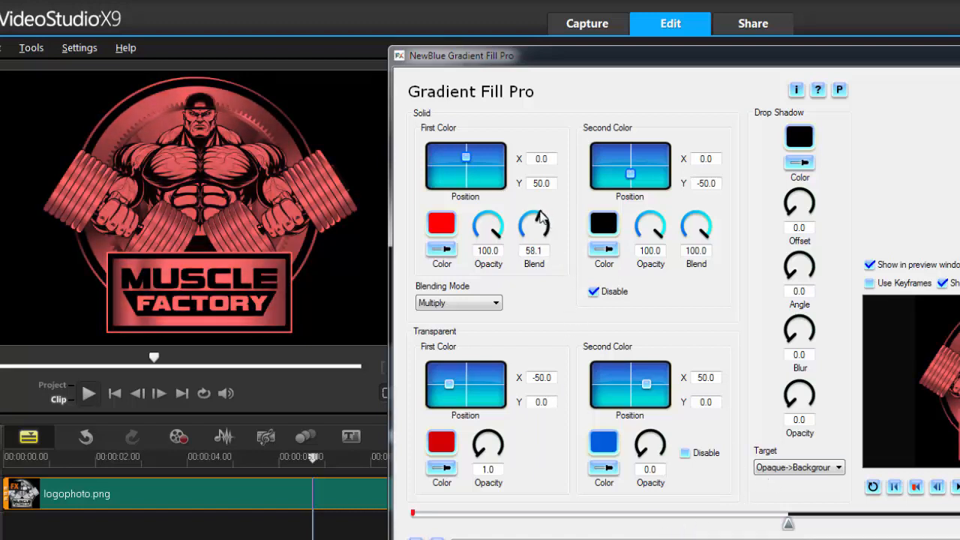
drag(533, 225, 533, 232)
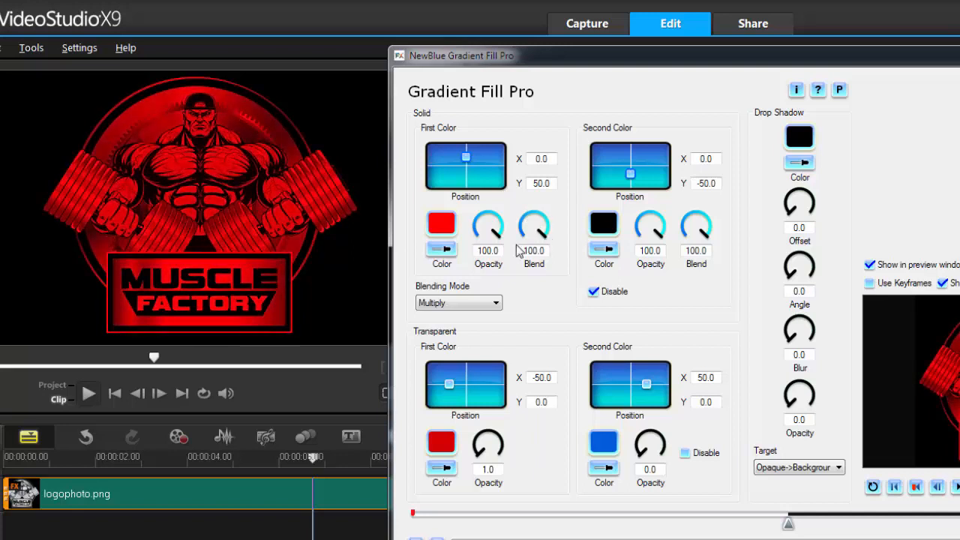
drag(487, 225, 495, 232)
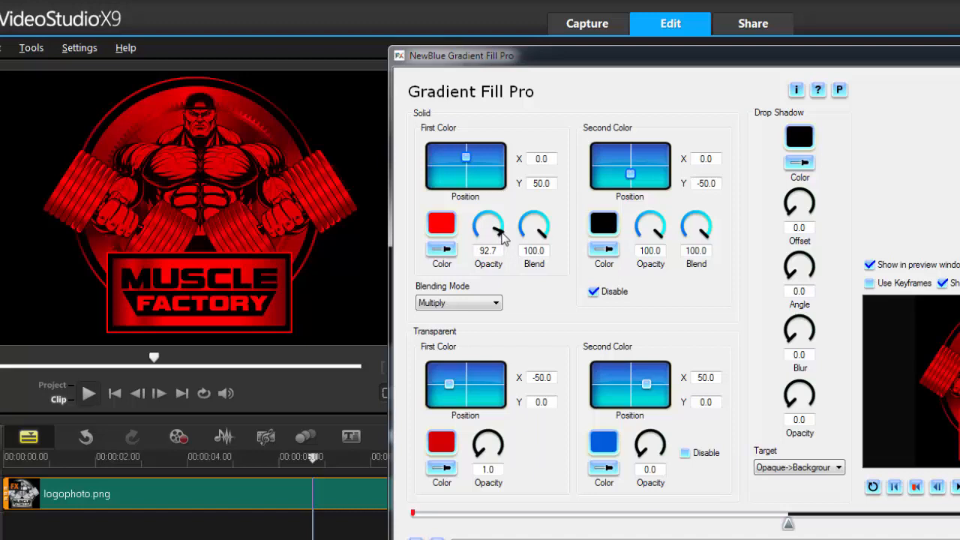
drag(488, 240, 492, 222)
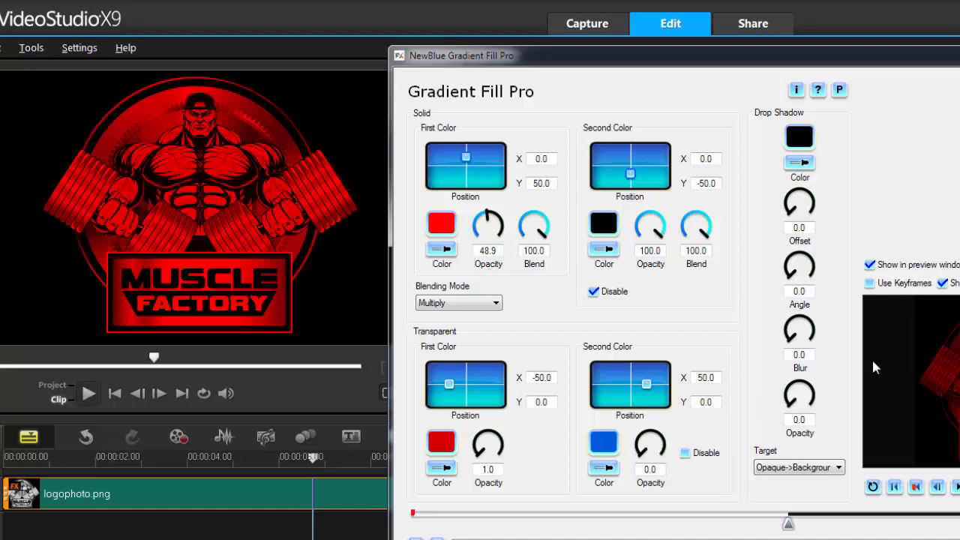
drag(487, 225, 482, 222)
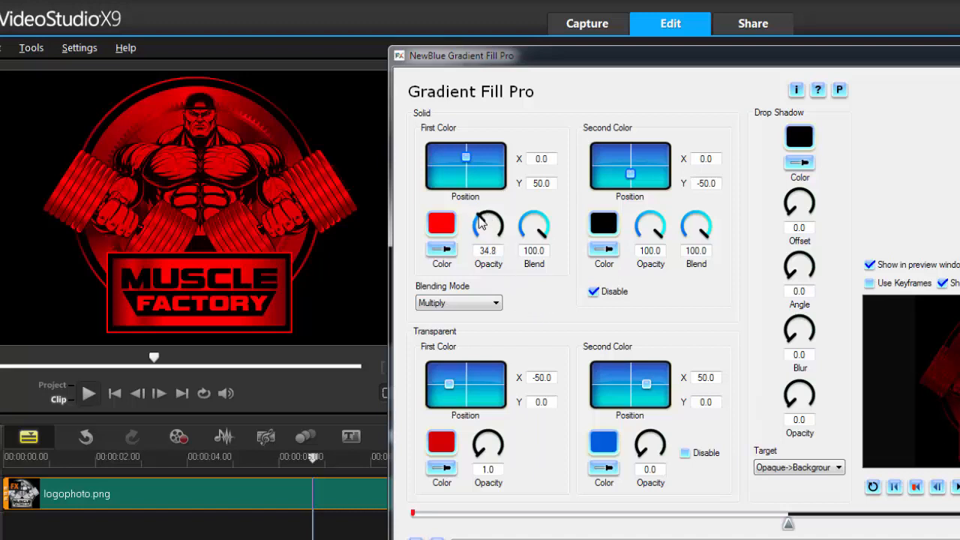
drag(489, 225, 494, 217)
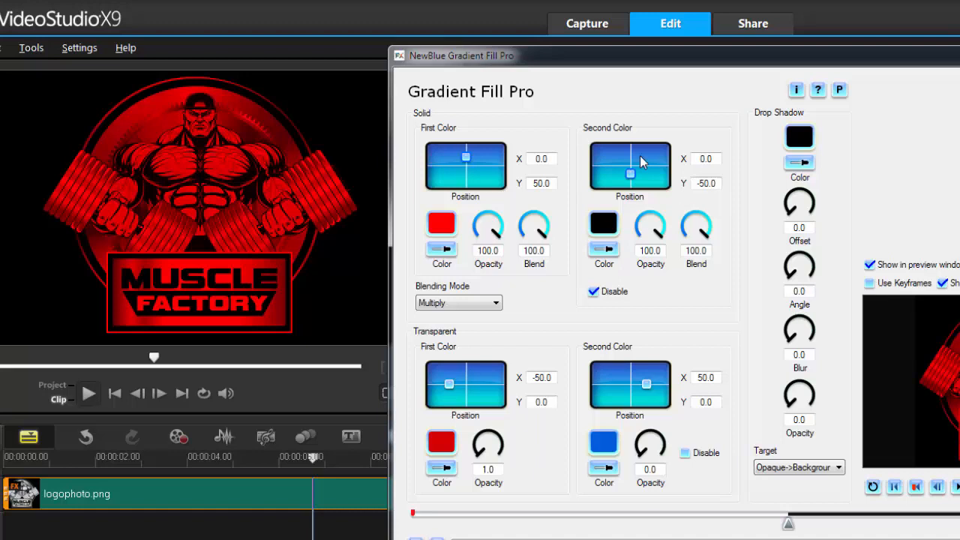
Re-enable the second solid colour, lower its blend, and set it to light yellow.
click(594, 290)
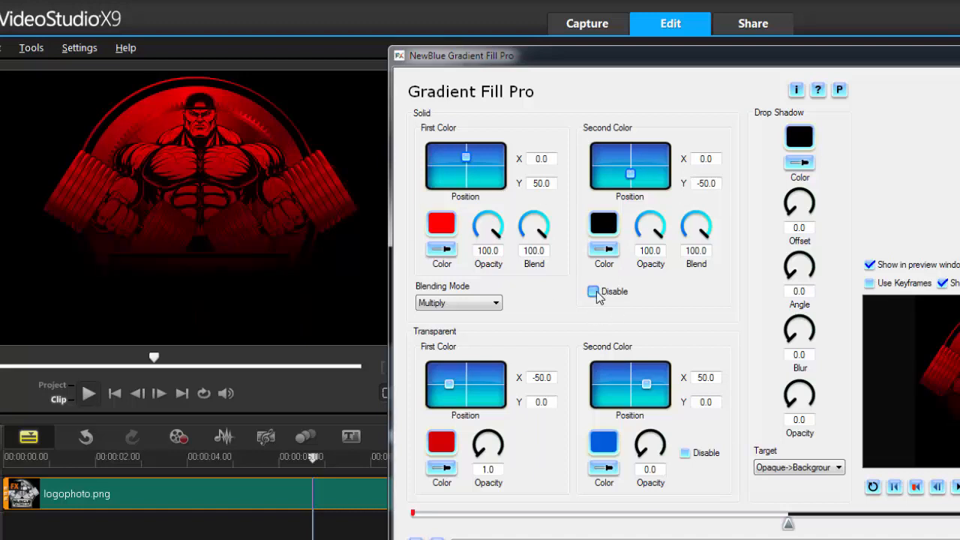
click(592, 291)
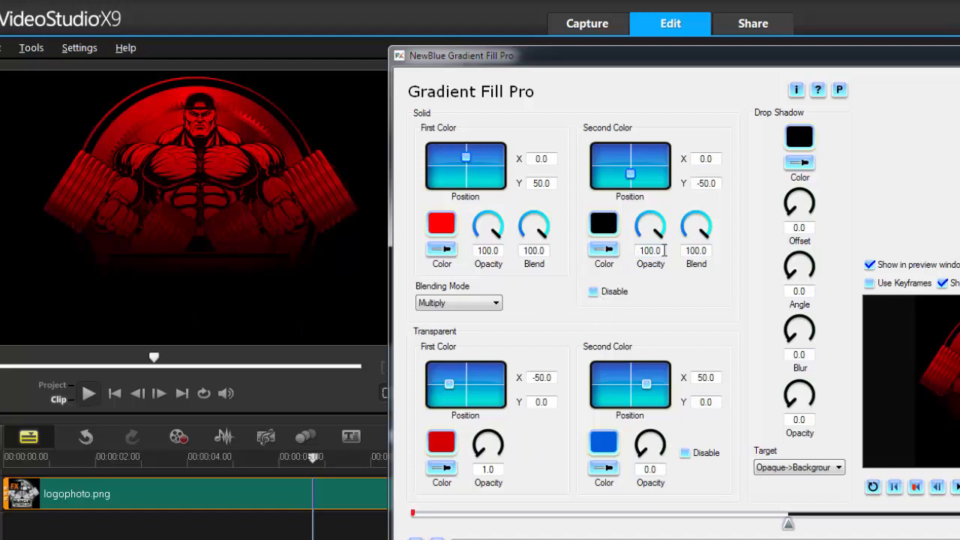
drag(696, 225, 708, 227)
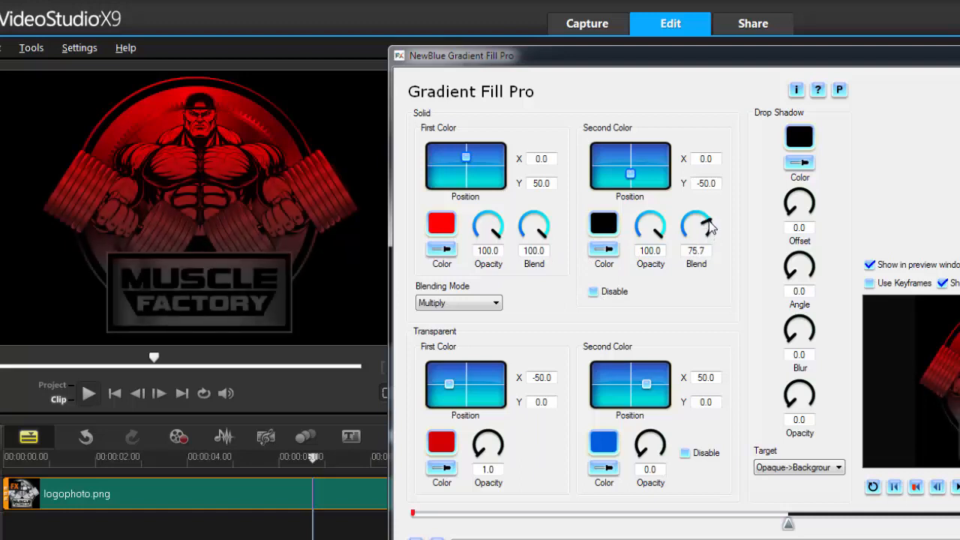
drag(696, 225, 696, 240)
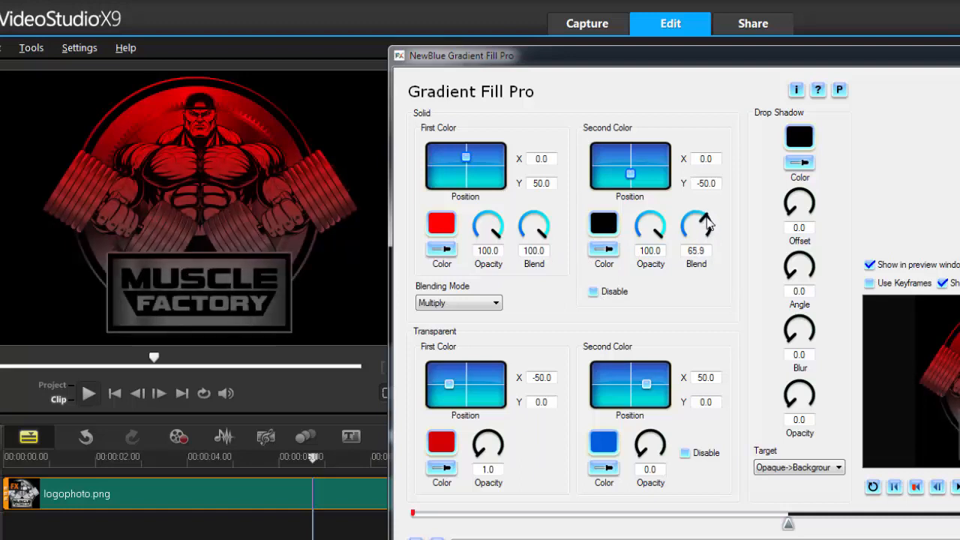
click(603, 222)
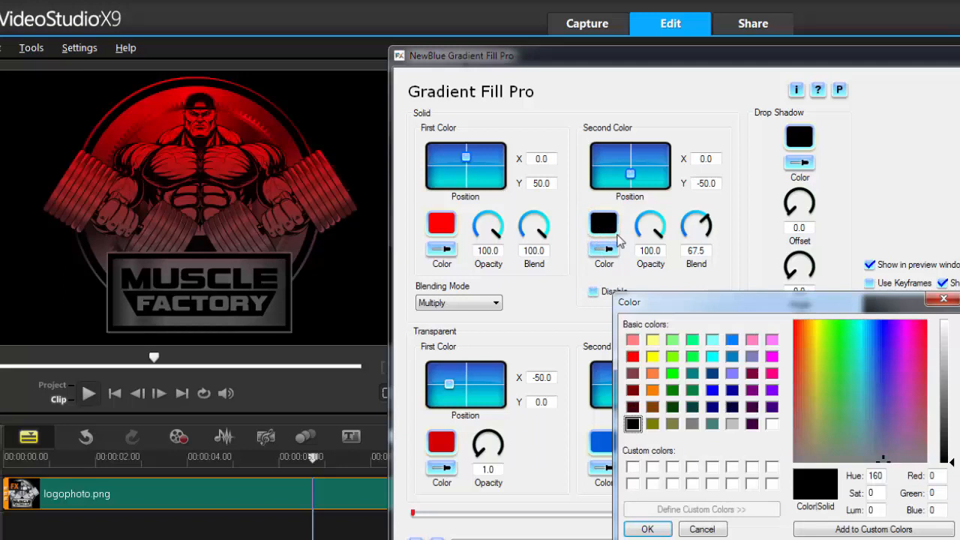
click(652, 339)
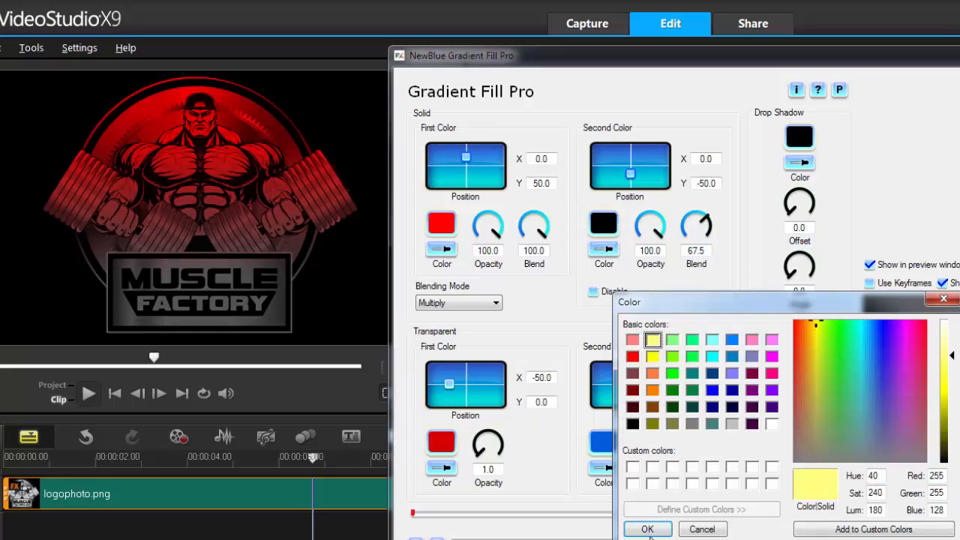
click(647, 527)
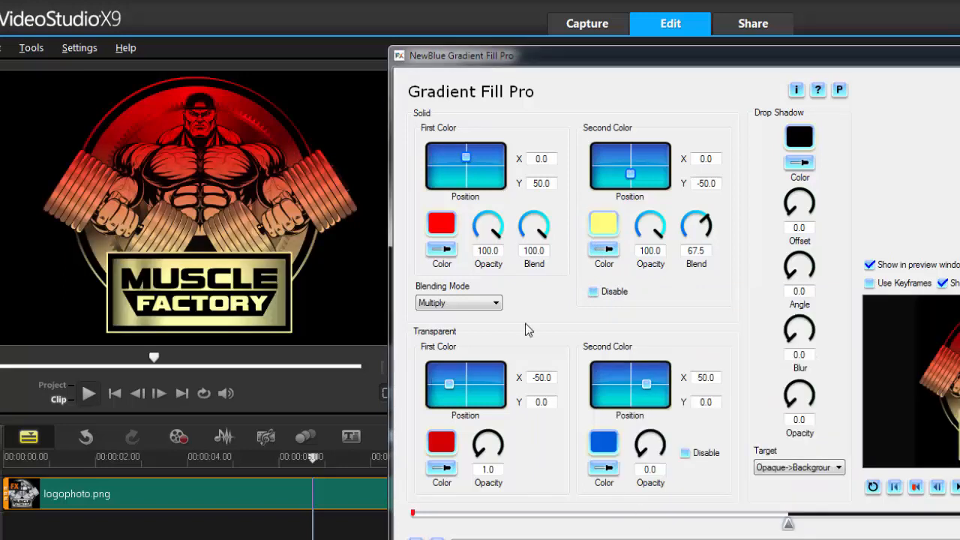
Test the yellow colour's Blend and Opacity dials, ending back at full strength.
drag(698, 218, 708, 225)
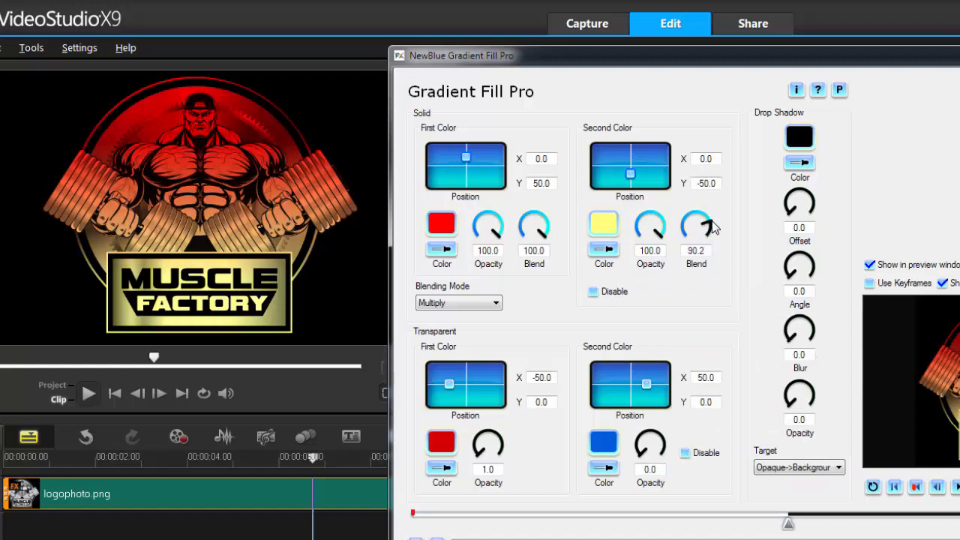
drag(696, 225, 705, 247)
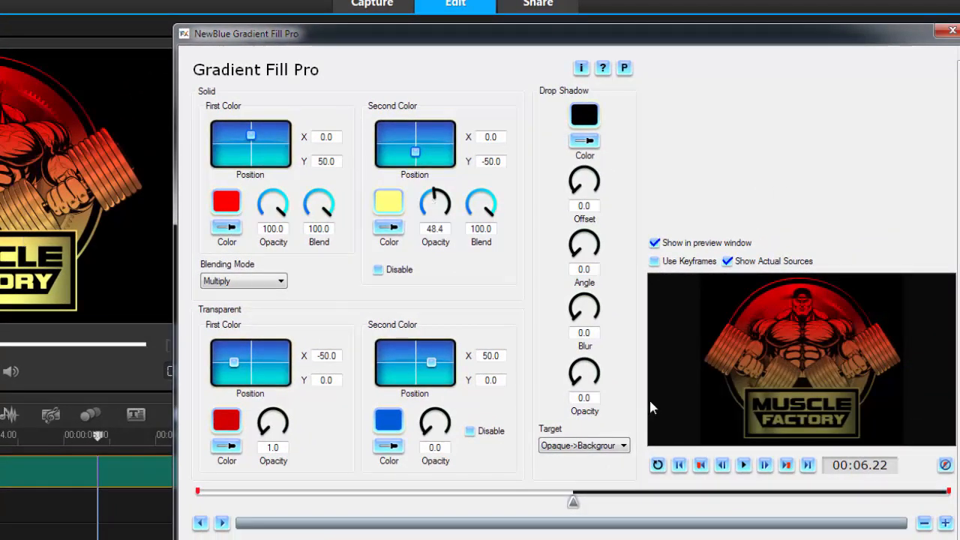
drag(435, 202, 431, 210)
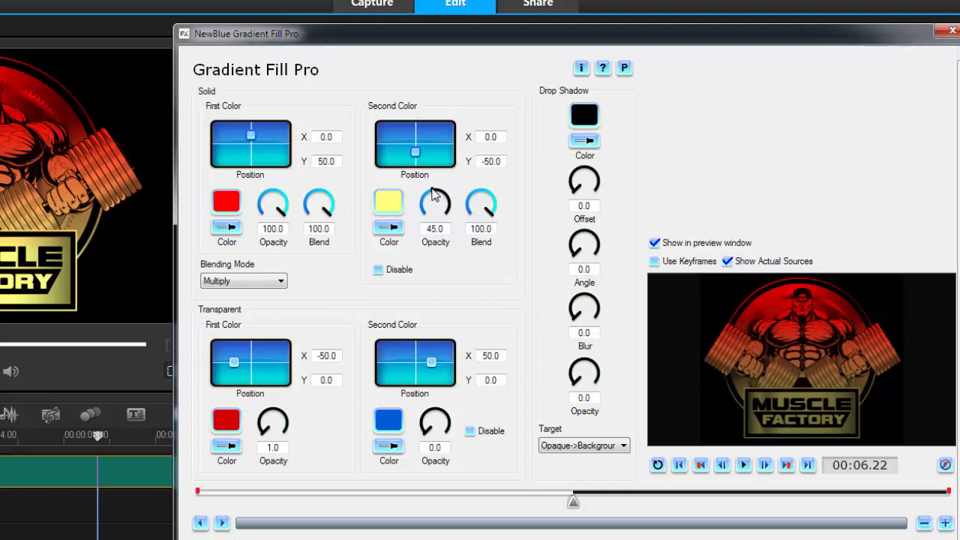
drag(435, 203, 447, 210)
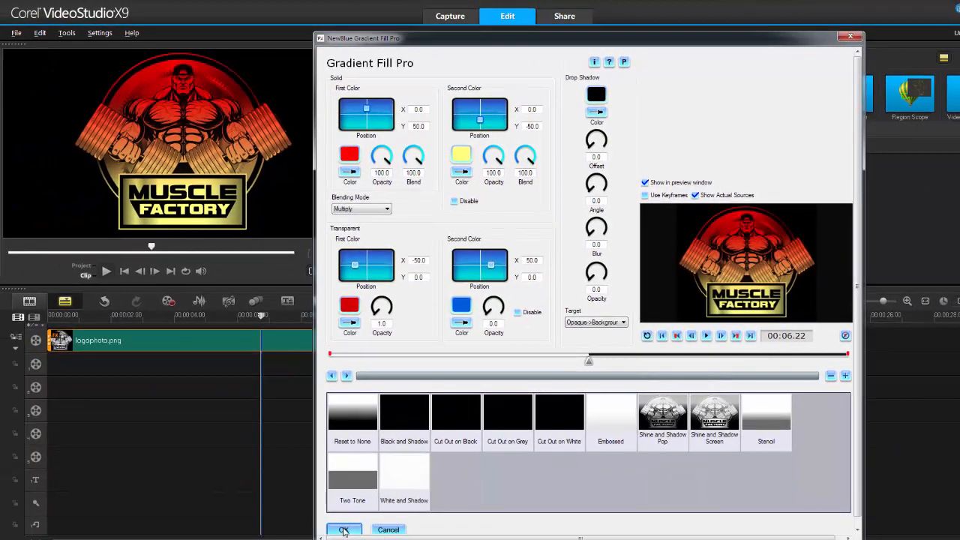
Confirm the gradient, fit the logo overlay to frame width, and open the Color Pattern backgrounds.
click(342, 529)
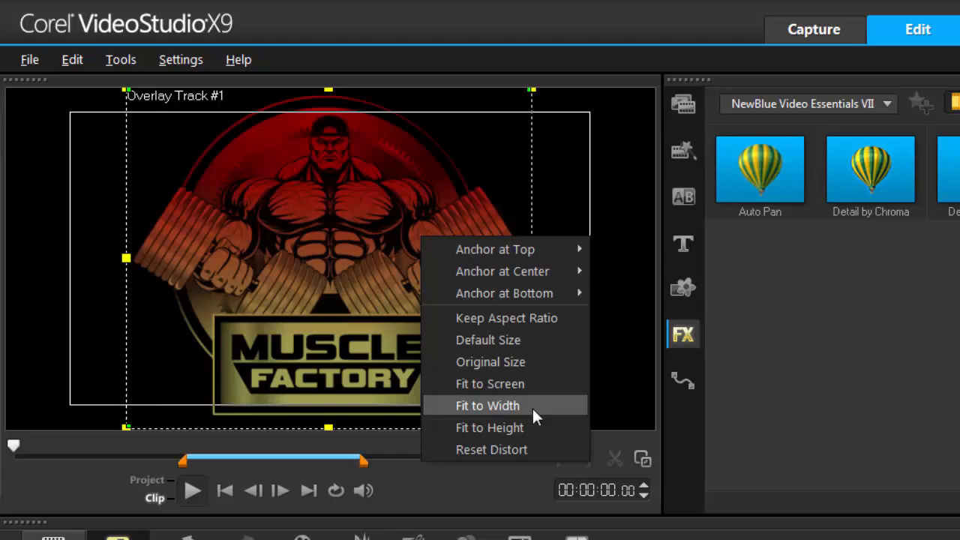
mouse_move(534, 450)
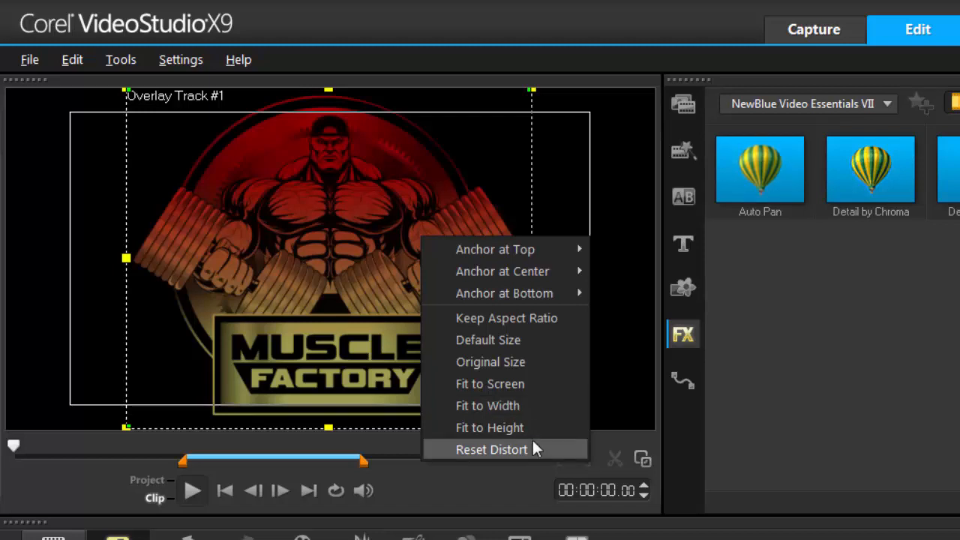
mouse_move(507, 318)
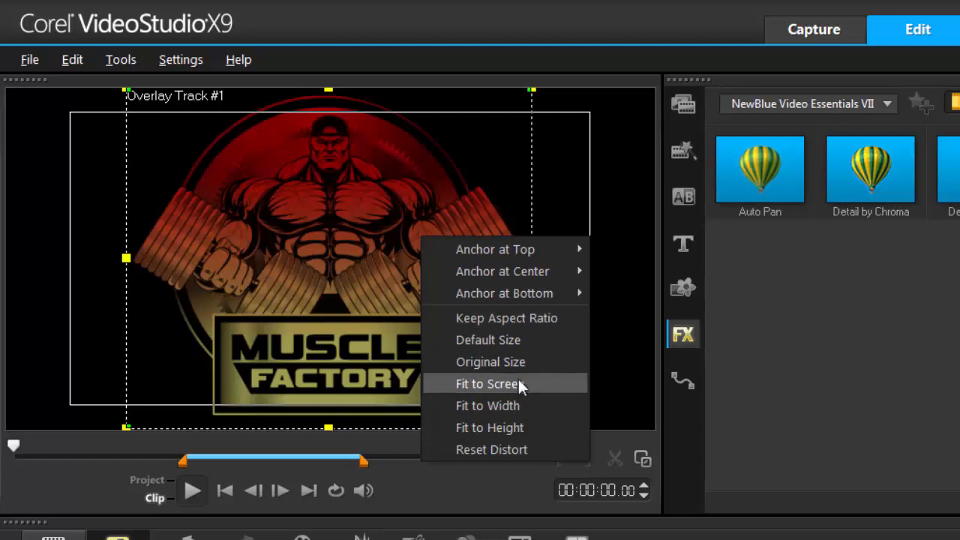
mouse_move(513, 405)
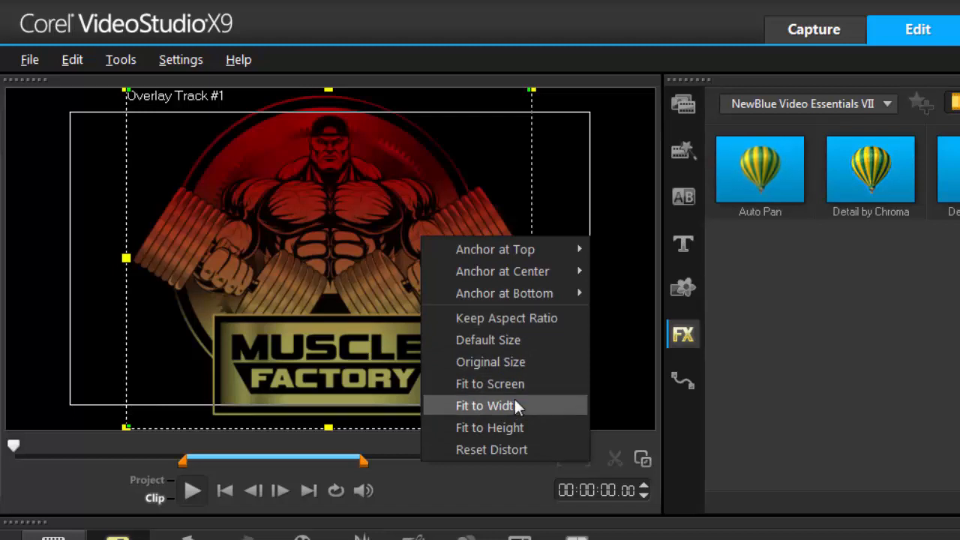
click(489, 405)
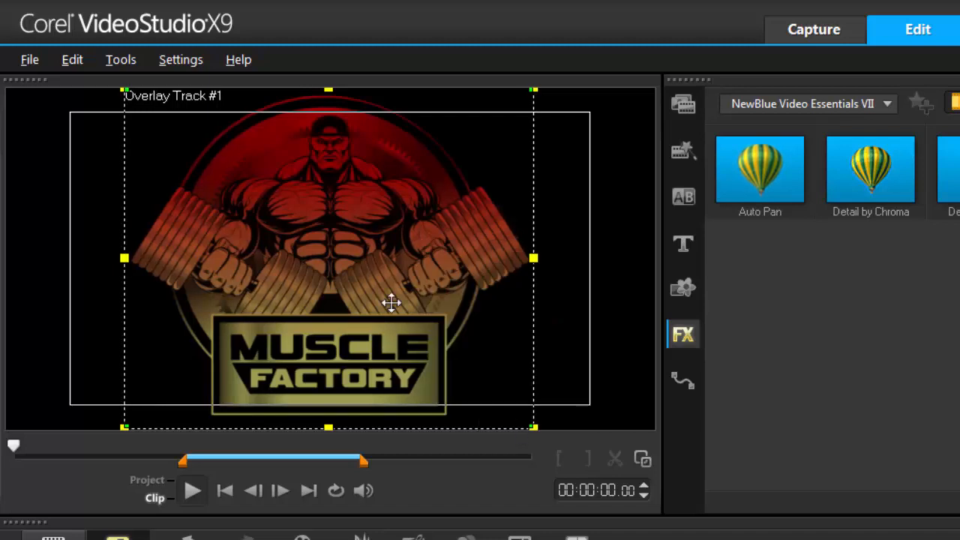
mouse_move(682, 291)
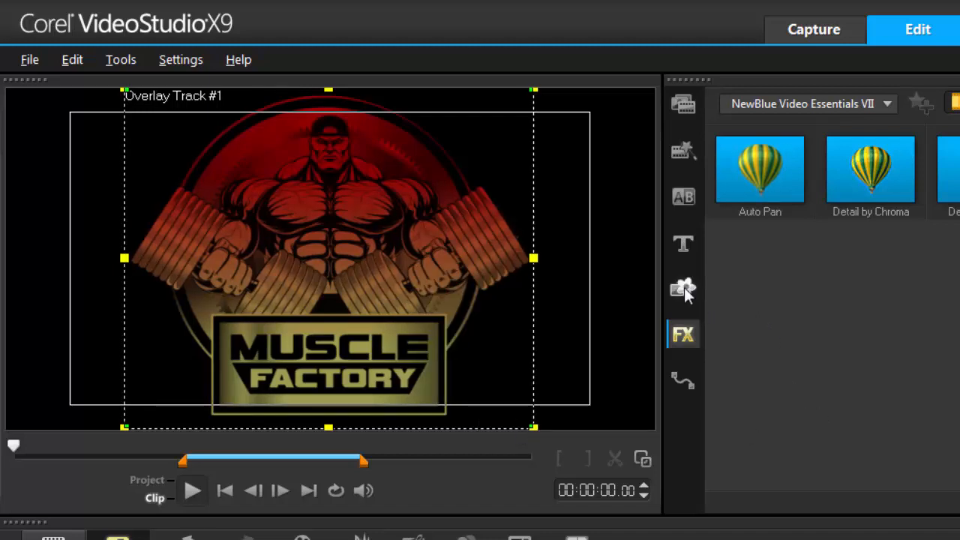
click(682, 288)
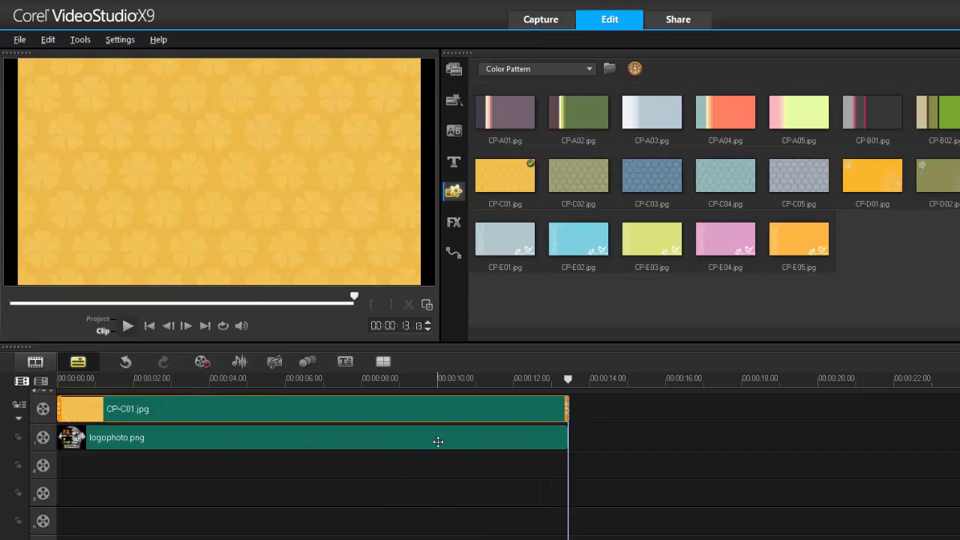
Reopen the logo's Gradient Fill Pro settings and raise the red transparent colour to full opacity.
click(453, 222)
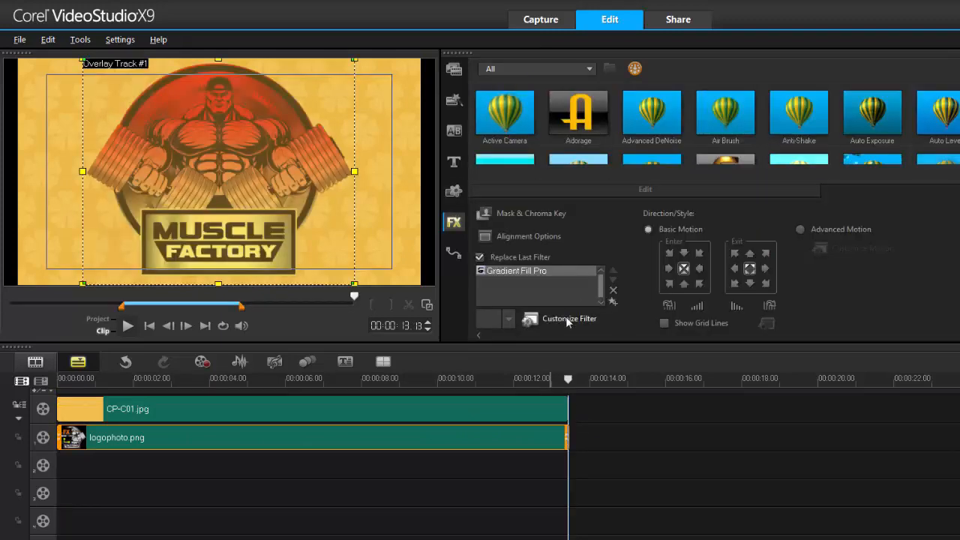
click(569, 318)
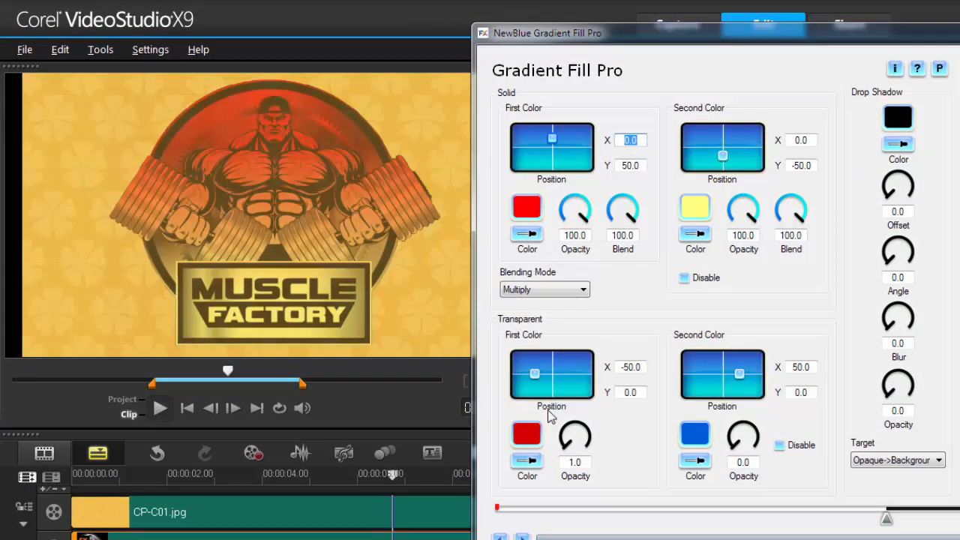
mouse_move(567, 453)
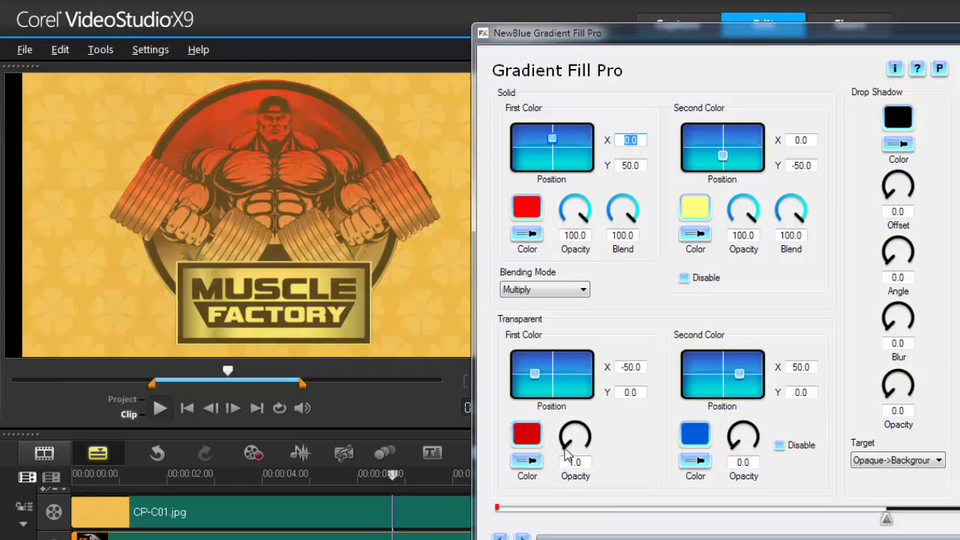
drag(576, 438, 582, 449)
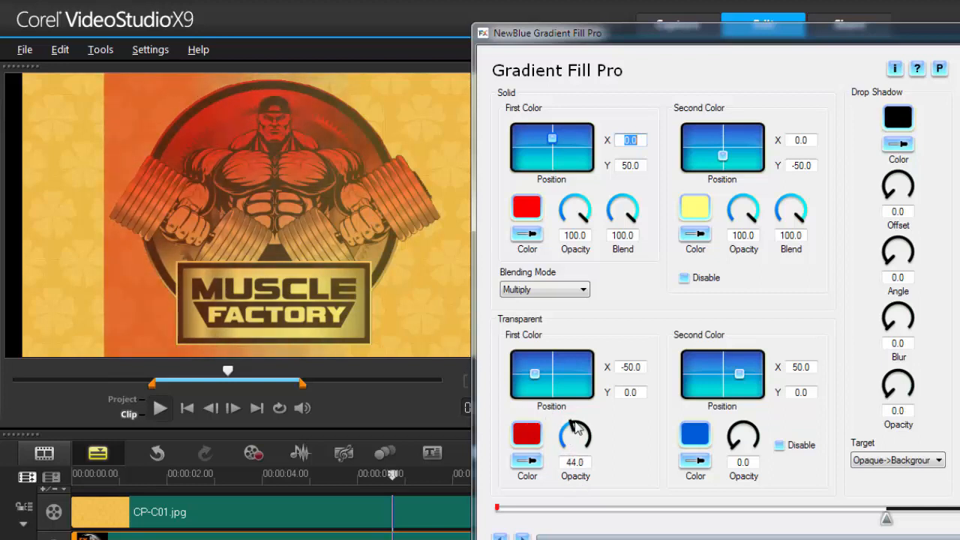
drag(576, 435, 581, 427)
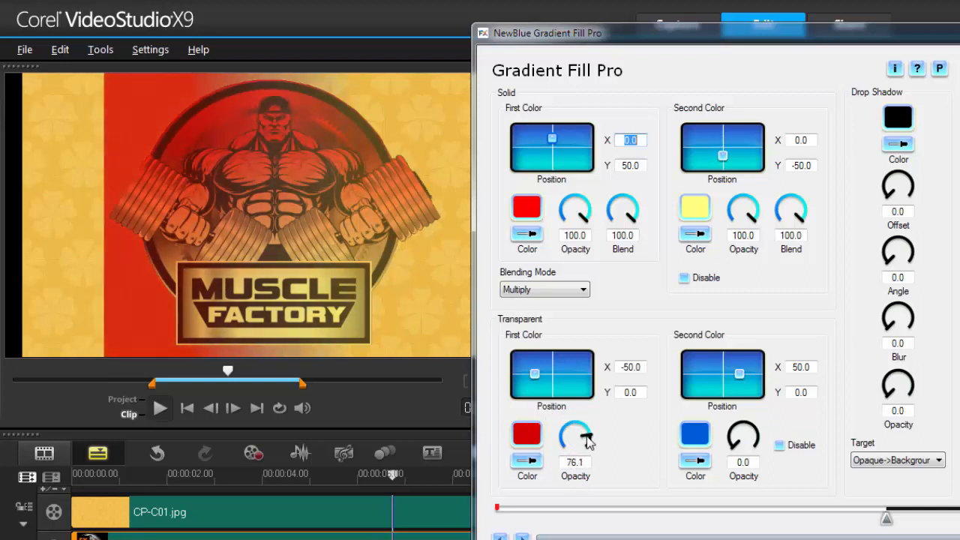
drag(578, 432, 573, 447)
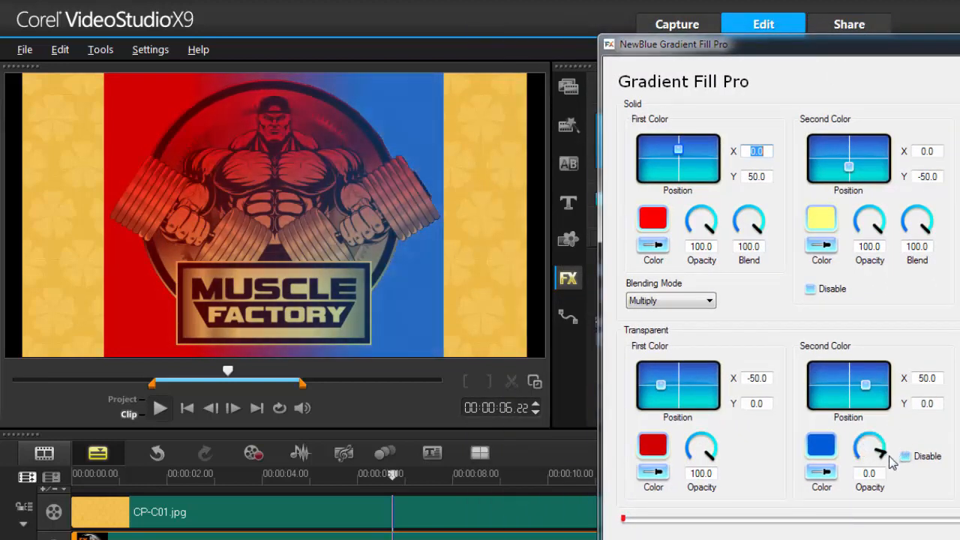
Raise the blue transparent colour's opacity to near full.
drag(870, 450, 870, 462)
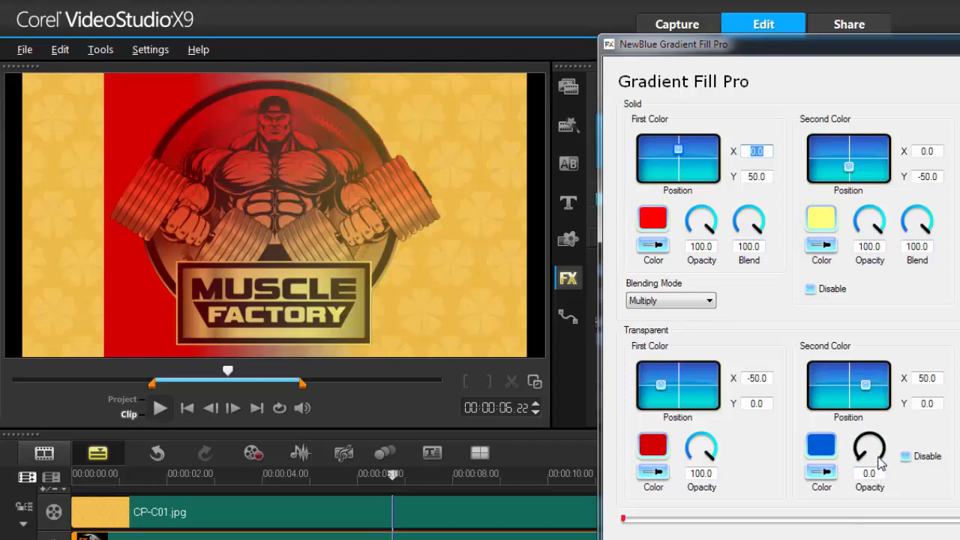
drag(870, 450, 877, 451)
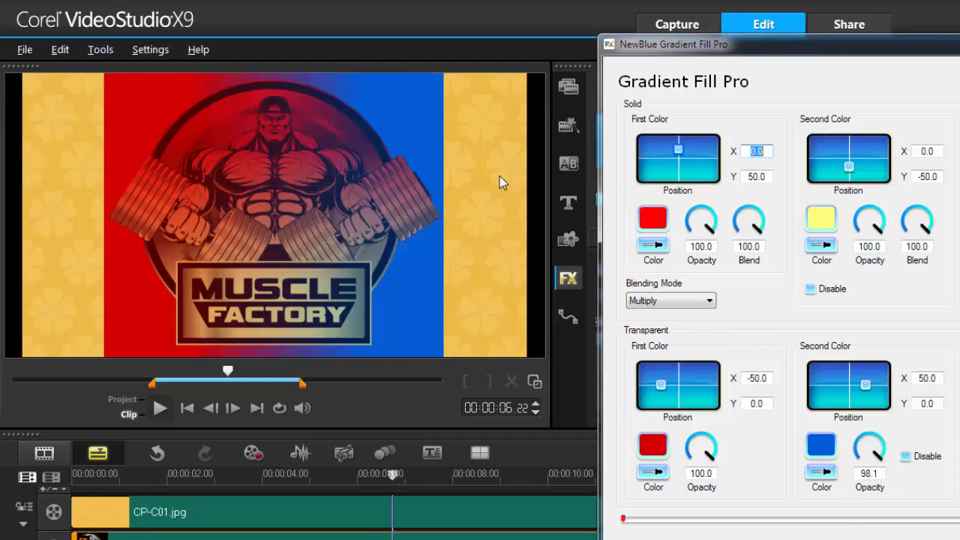
mouse_move(467, 150)
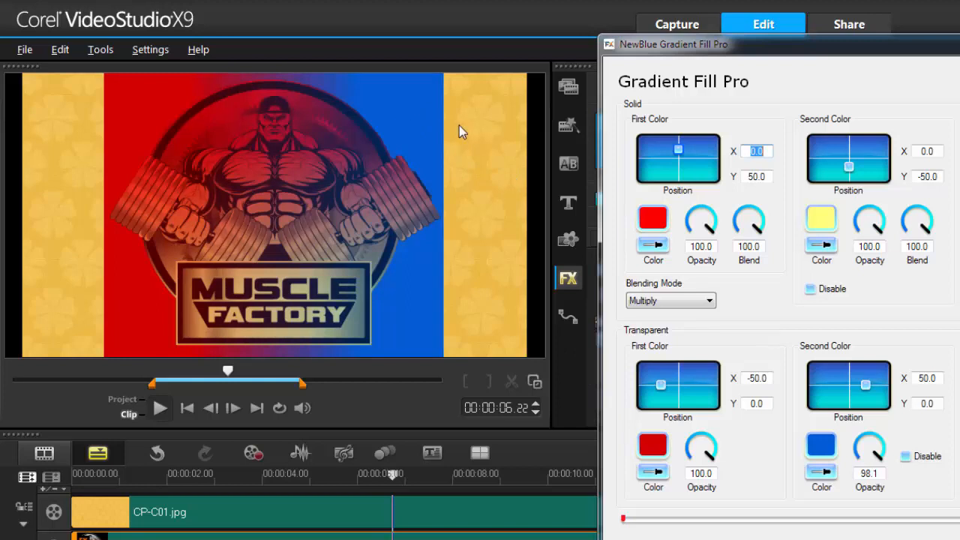
mouse_move(103, 93)
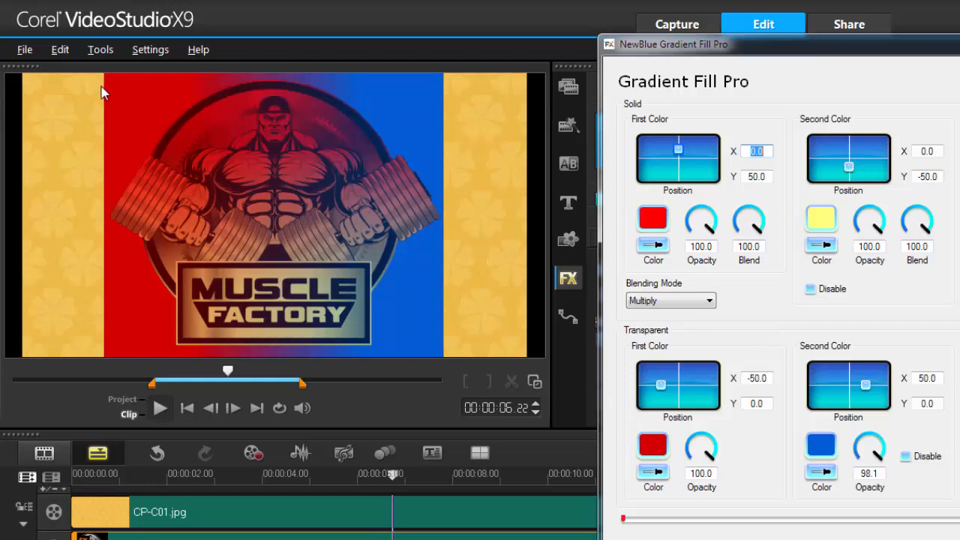
mouse_move(38, 137)
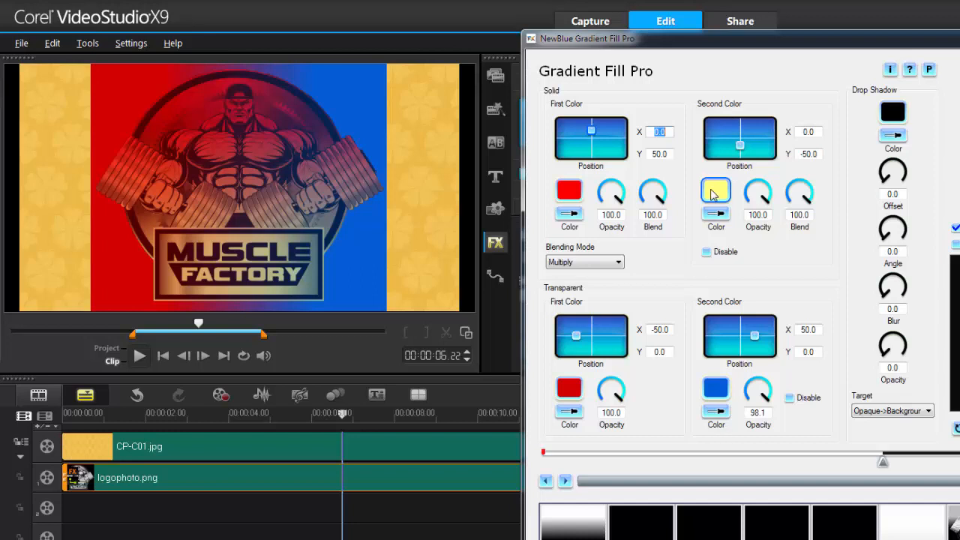
Raise the drop shadow offset to about 98.5.
click(715, 189)
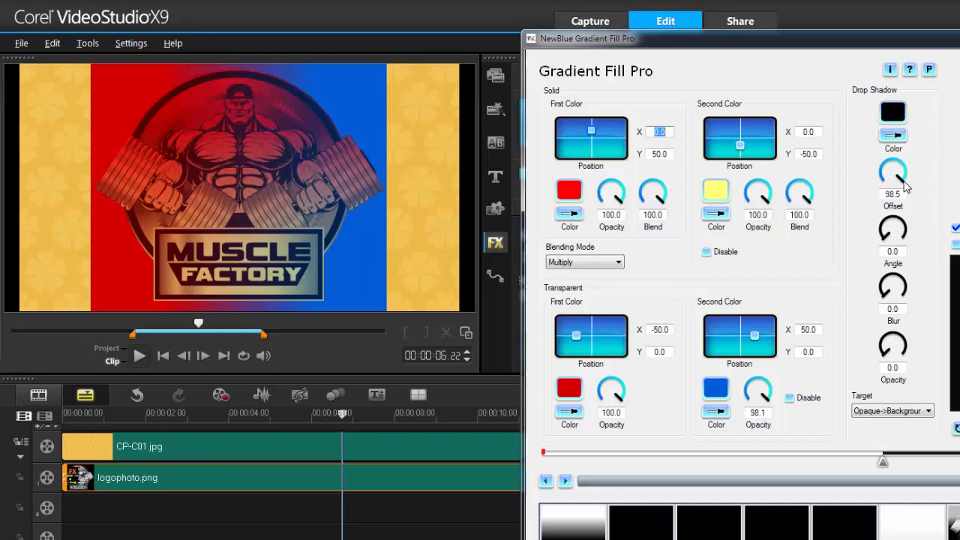
mouse_move(773, 453)
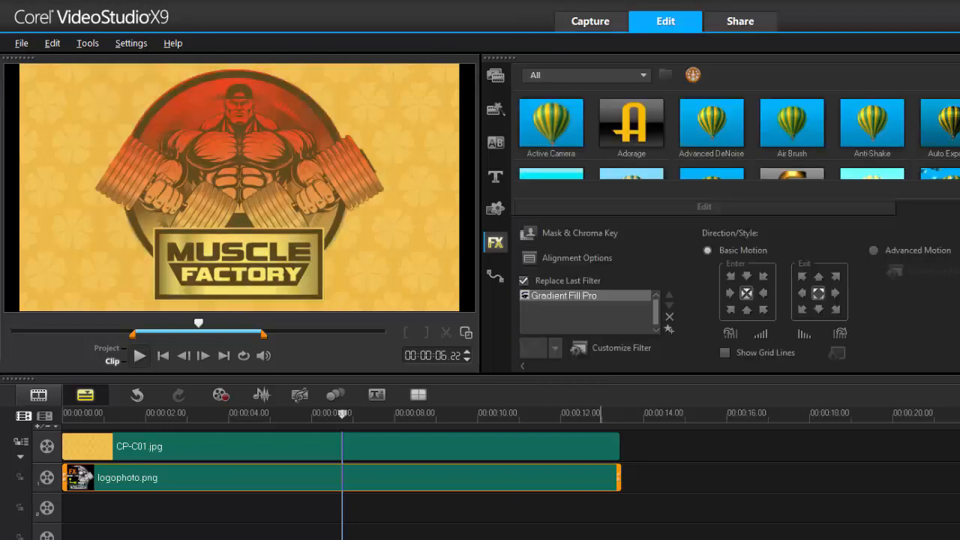
Place 53200311.jpg on the video track, stretch it to about ten seconds, and show the FX library.
click(510, 477)
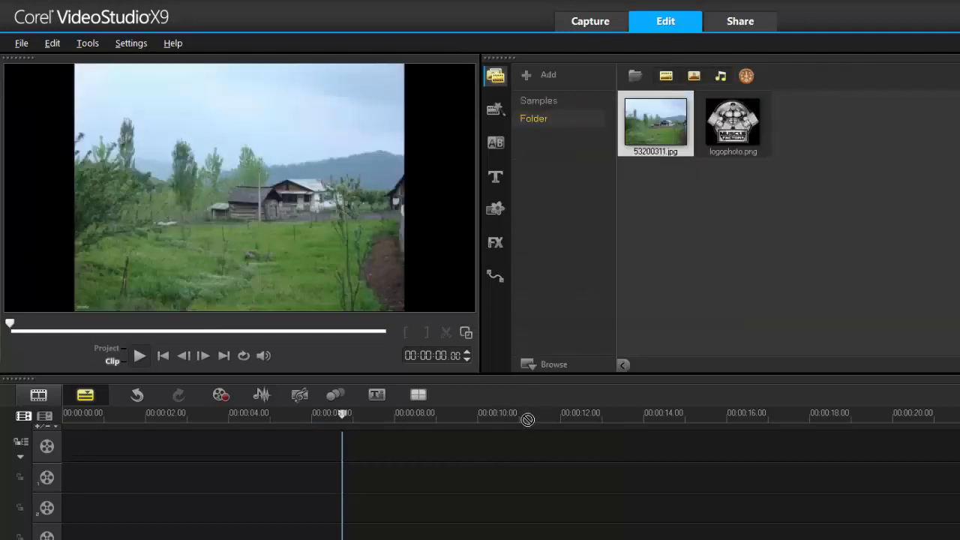
drag(653, 123, 122, 447)
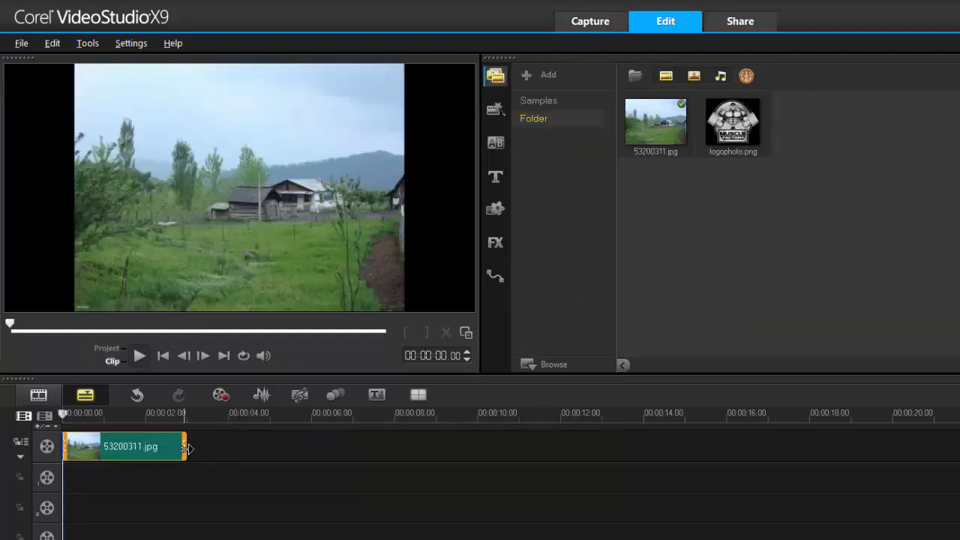
drag(183, 447, 498, 447)
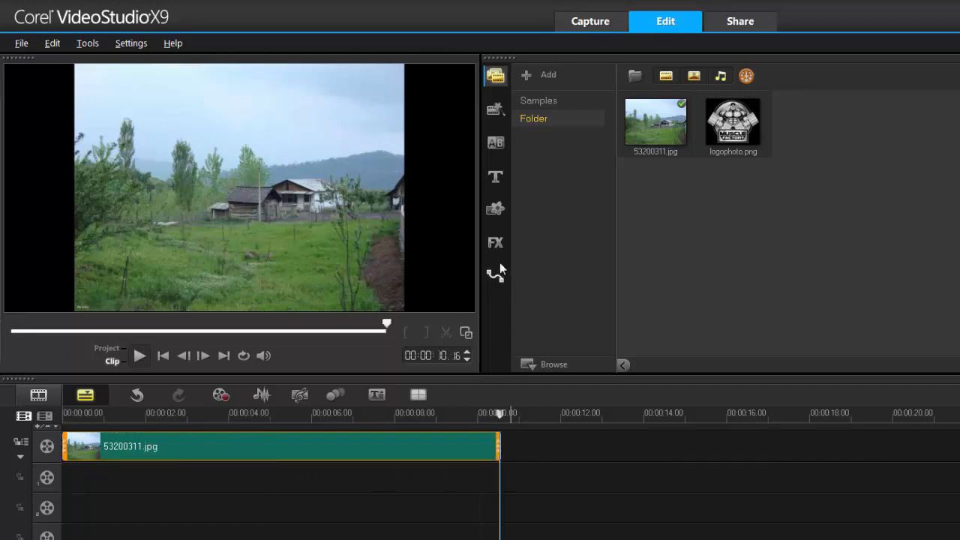
click(495, 241)
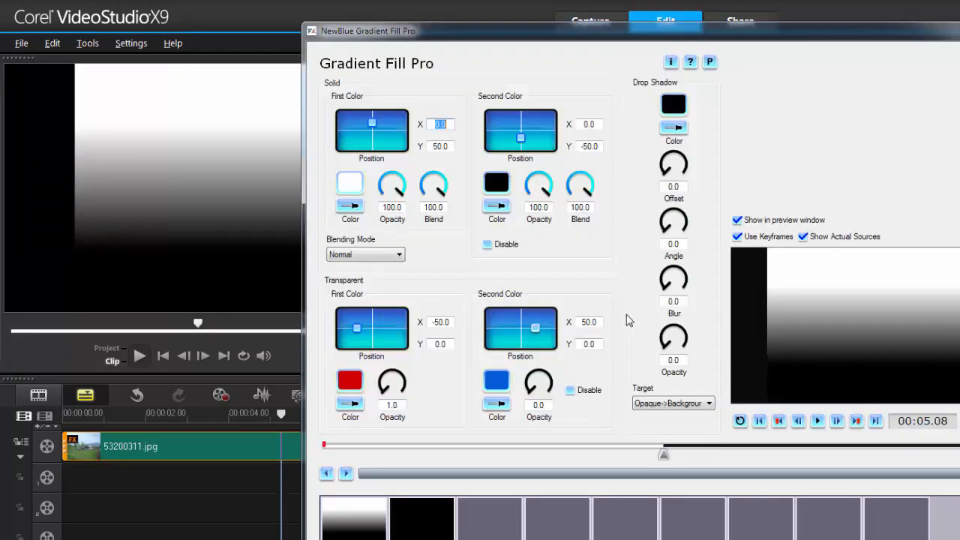
Move the filter window aside and change the gradient's blending mode.
drag(367, 30, 204, 6)
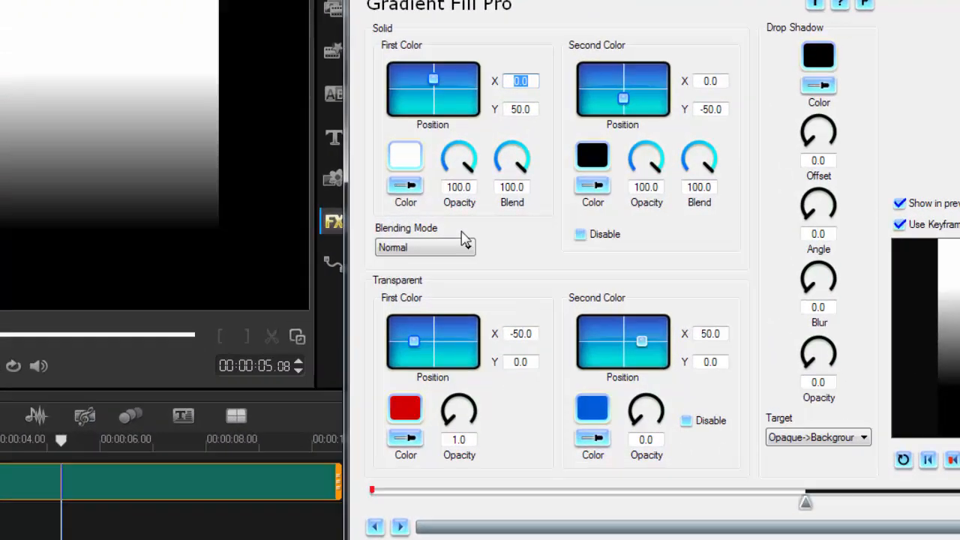
click(426, 247)
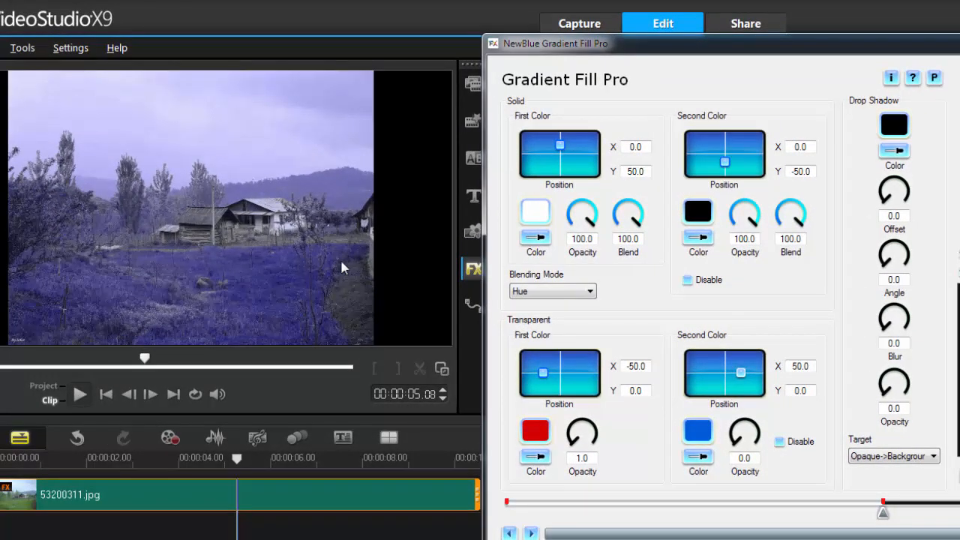
click(552, 291)
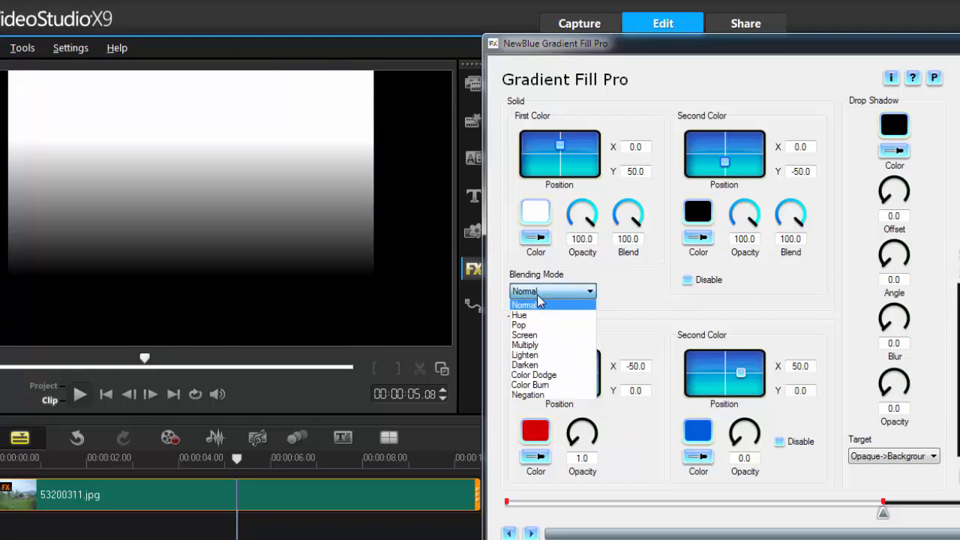
click(519, 315)
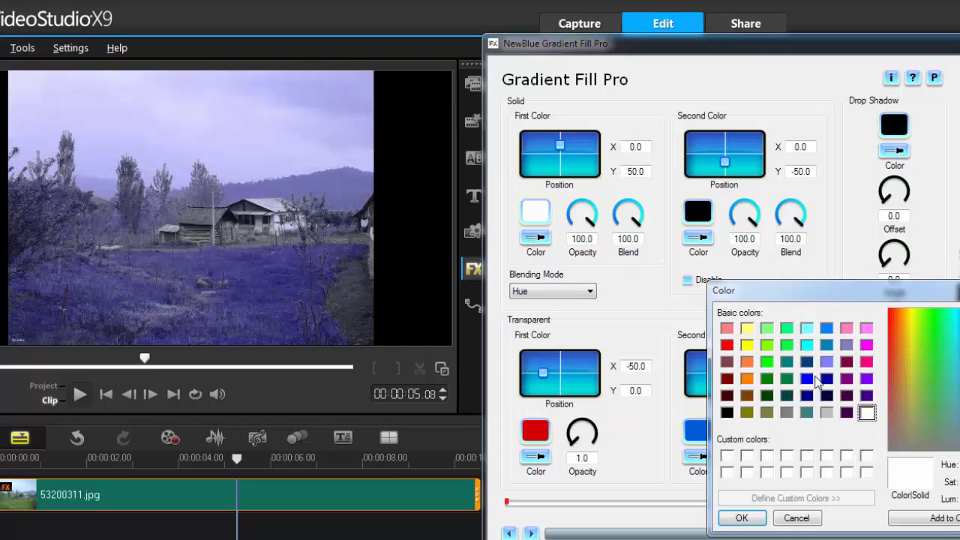
Make the first solid colour light purple and disable the second solid colour.
click(825, 362)
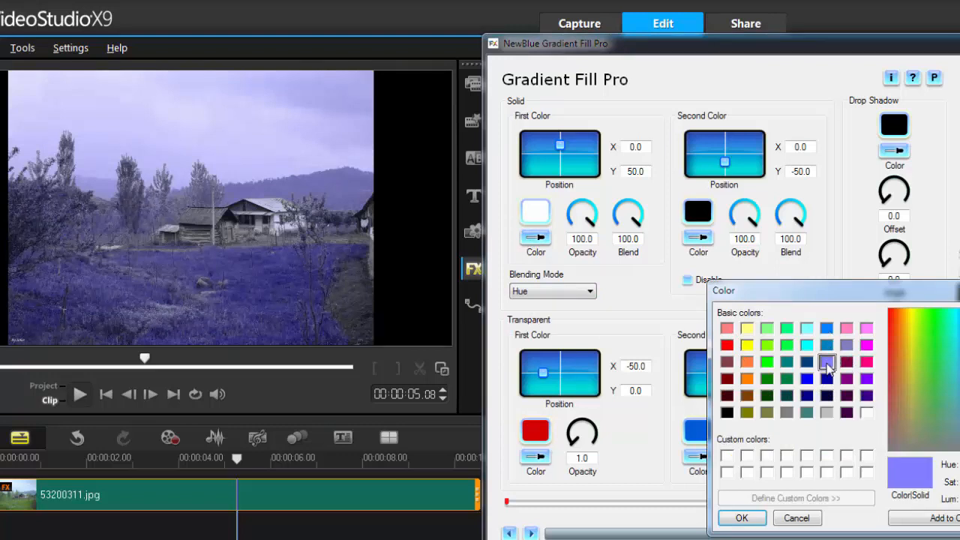
click(741, 517)
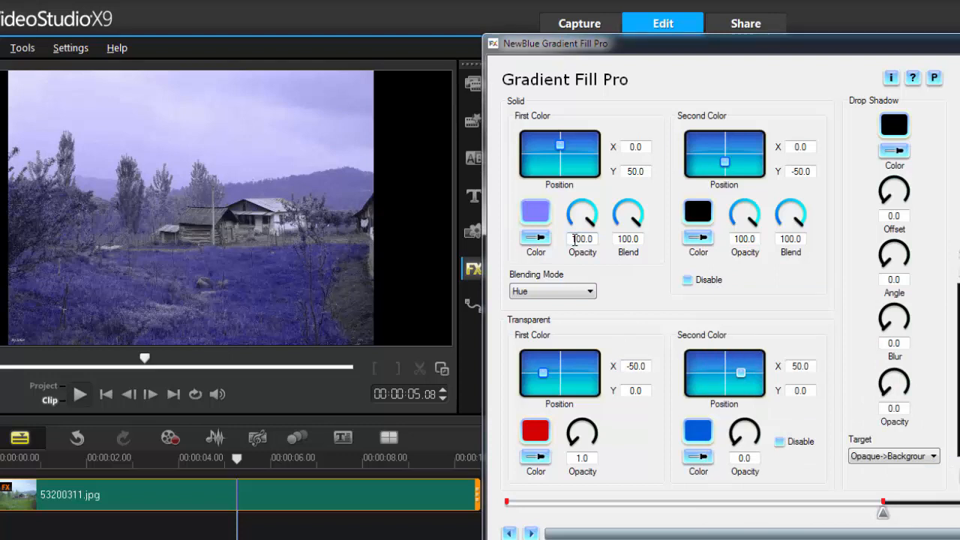
click(686, 281)
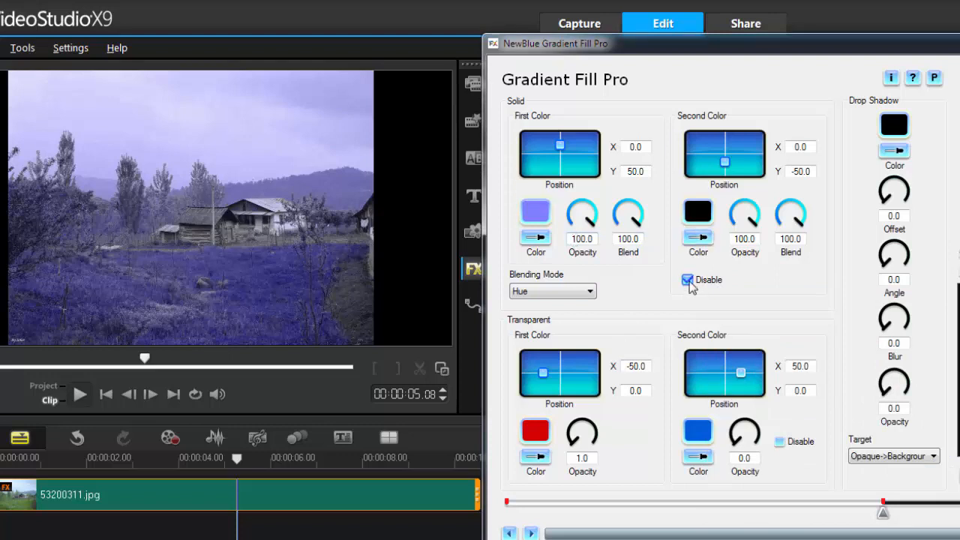
click(687, 280)
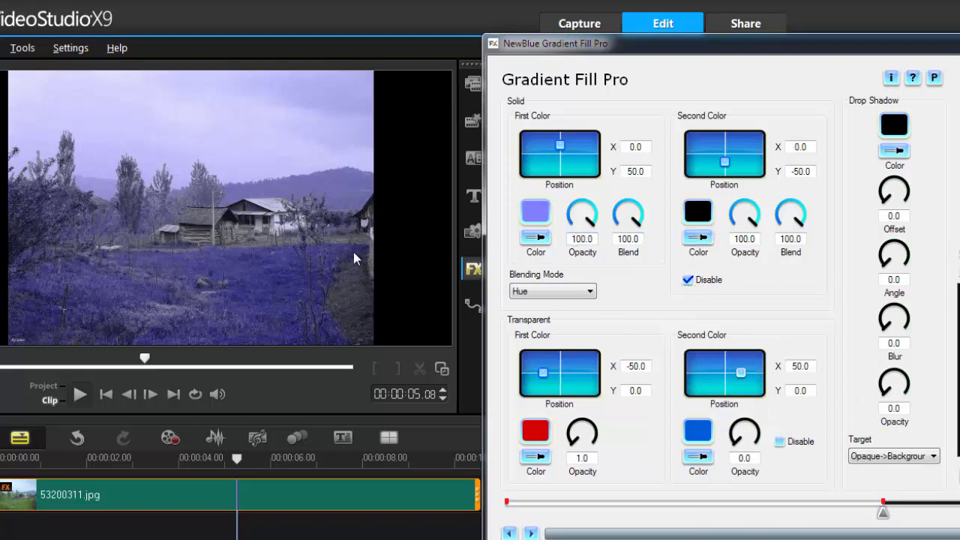
mouse_move(306, 221)
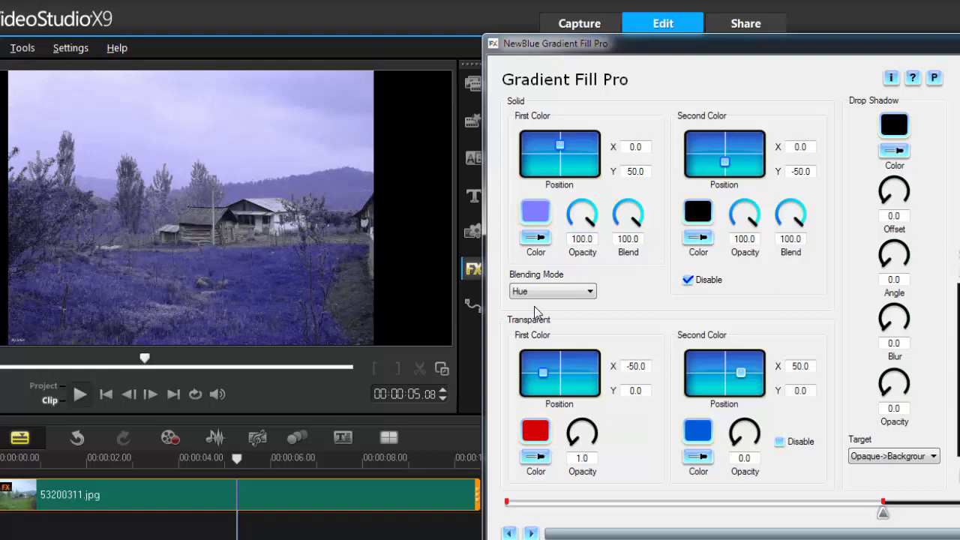
mouse_move(112, 138)
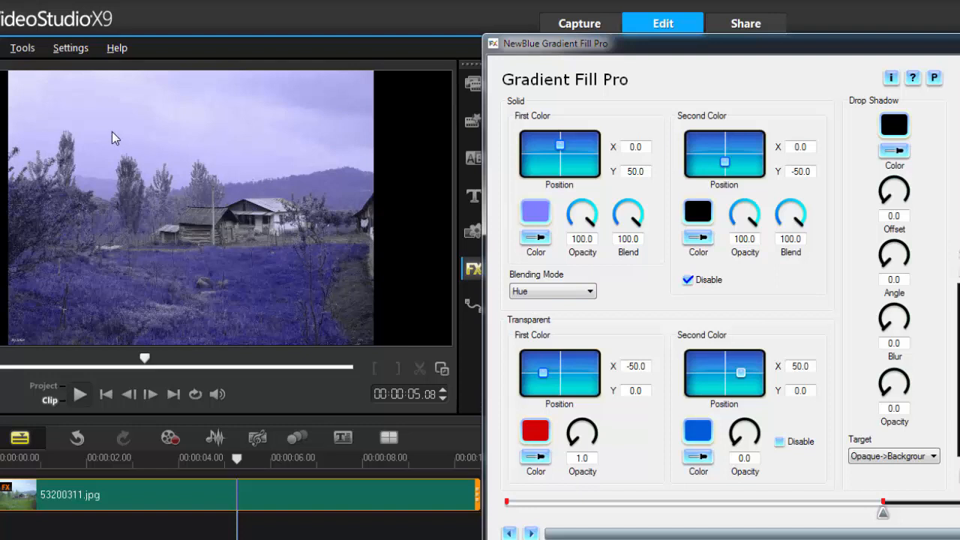
mouse_move(239, 126)
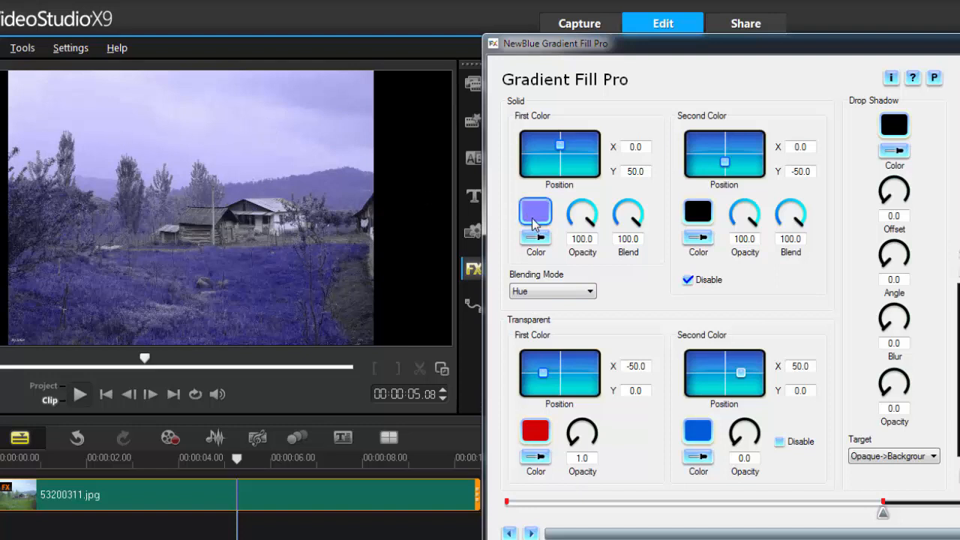
Set first colour white, re-enable a cyan second colour, and choose Multiply blending.
click(535, 210)
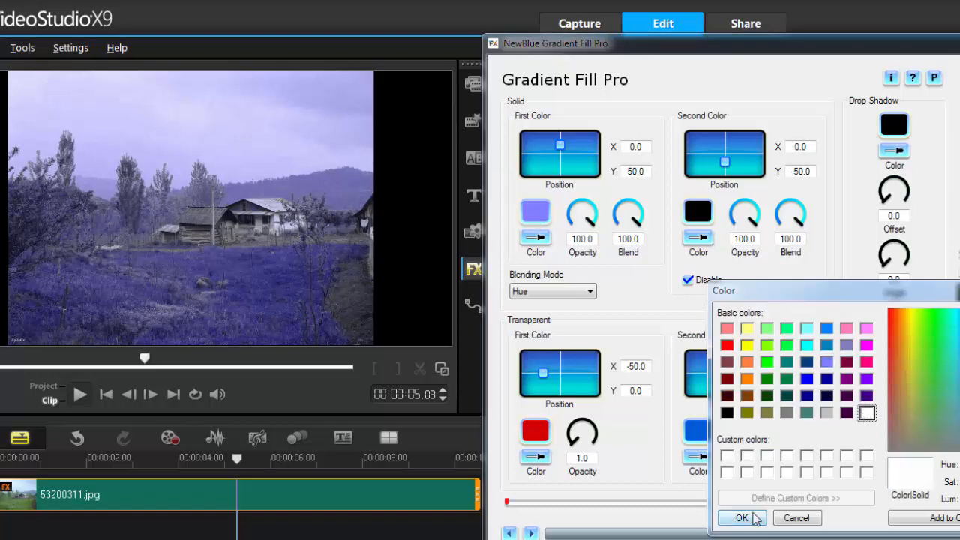
click(741, 519)
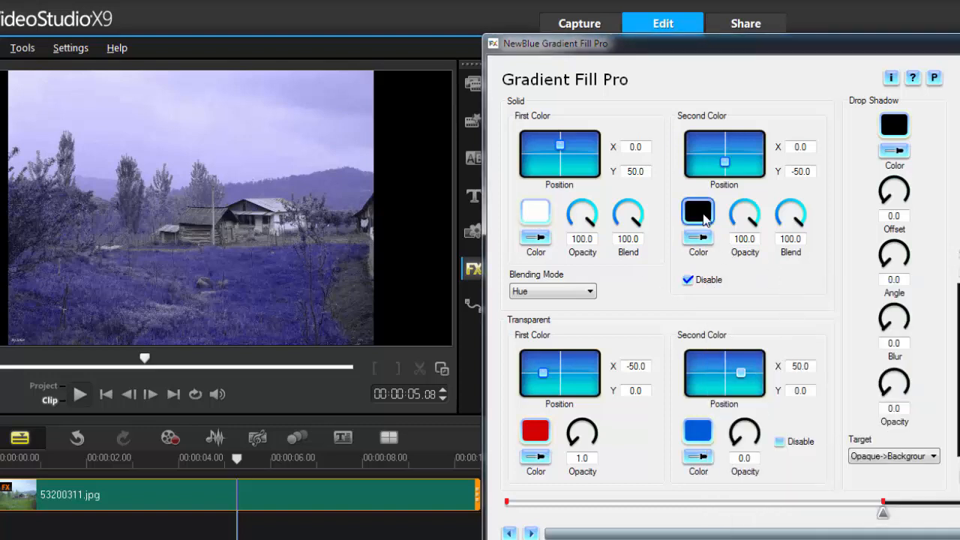
click(687, 279)
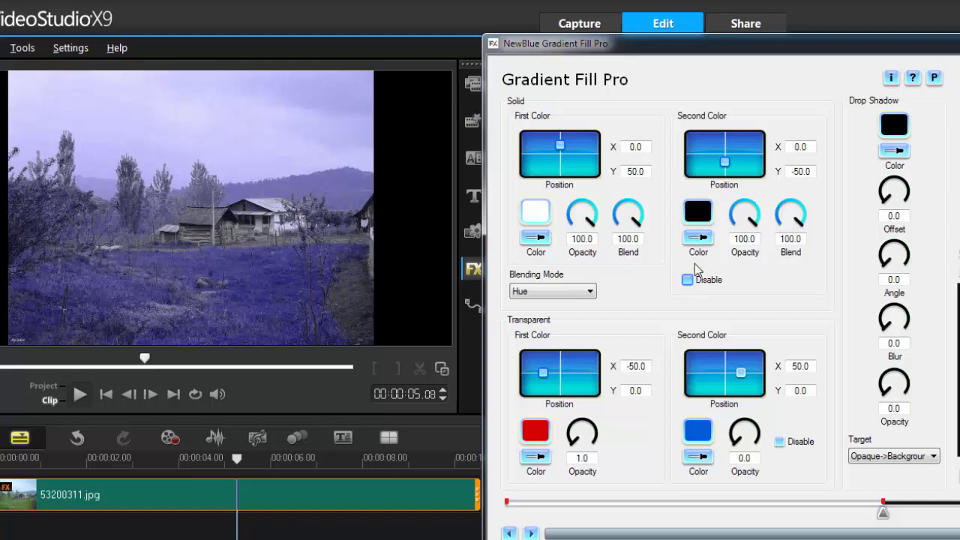
click(698, 209)
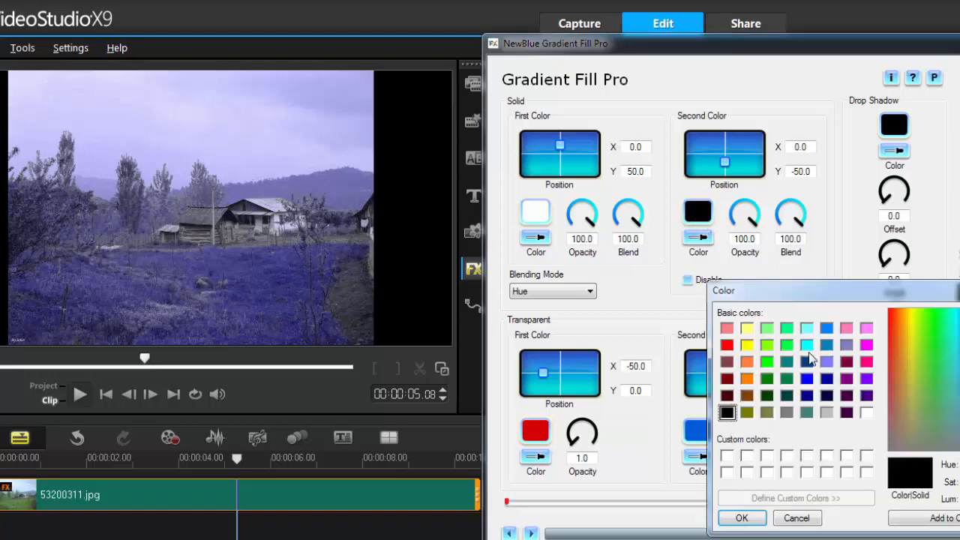
click(741, 518)
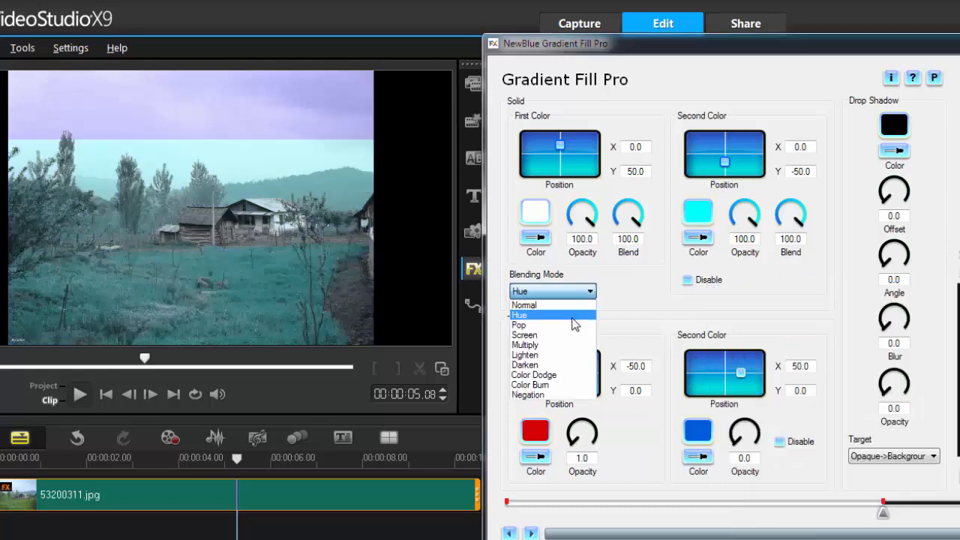
click(524, 343)
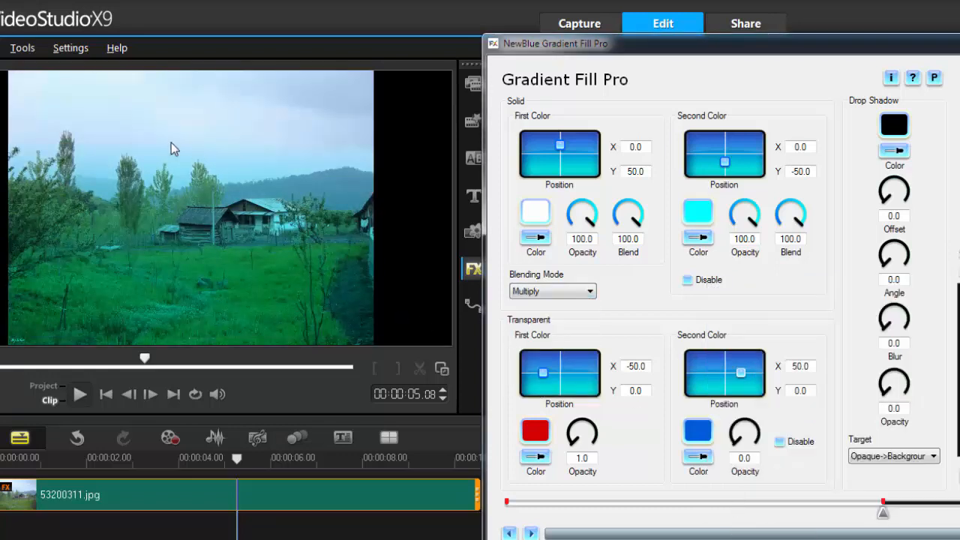
mouse_move(682, 230)
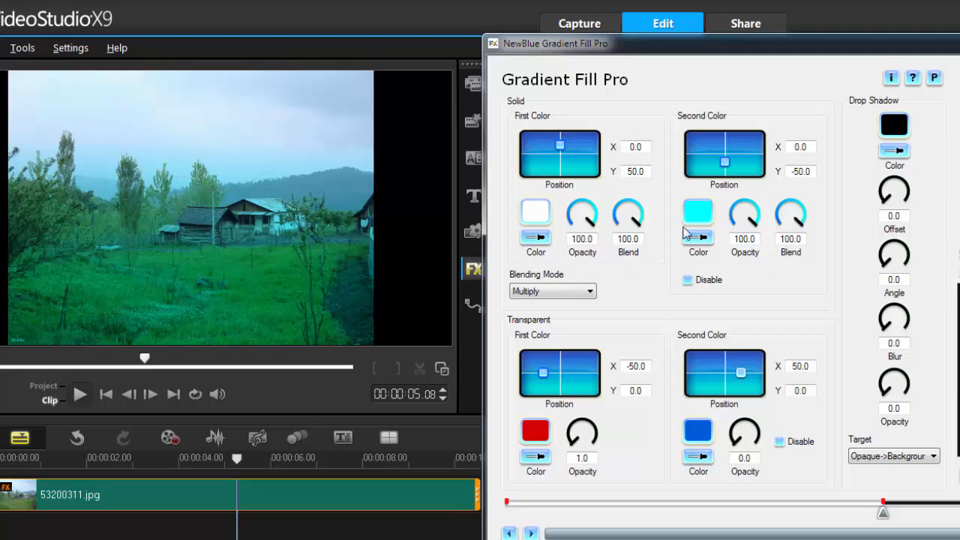
mouse_move(681, 166)
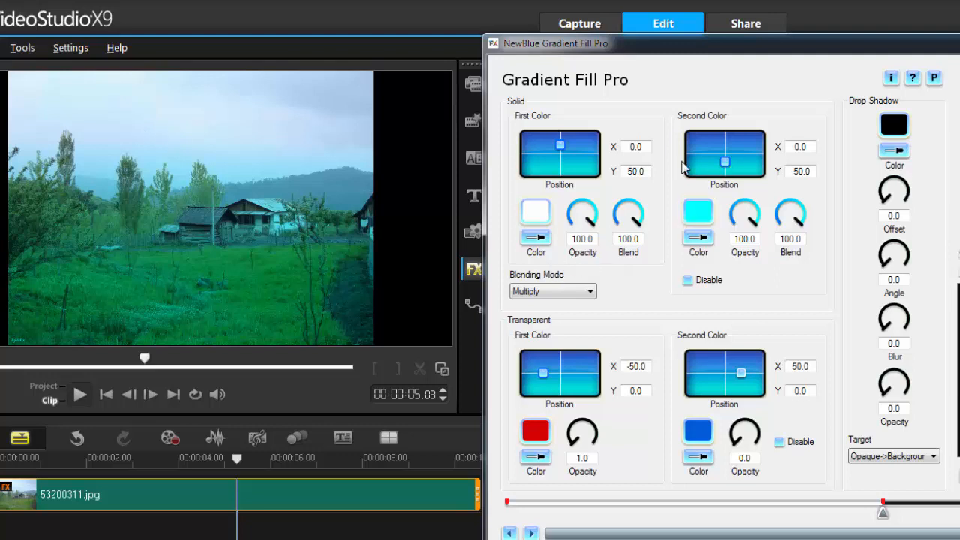
Swap the colours: cyan first colour and white second colour, tinting the sky cyan.
click(533, 210)
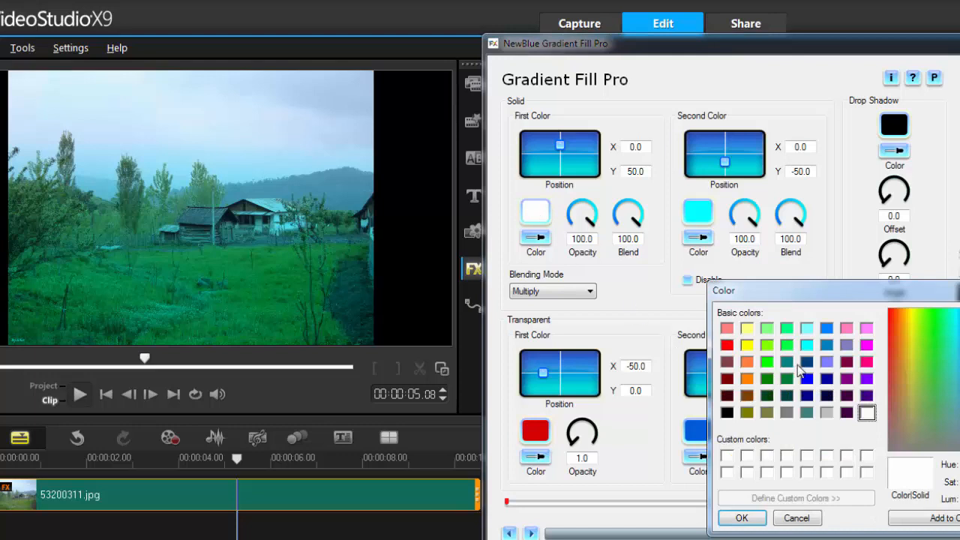
click(807, 345)
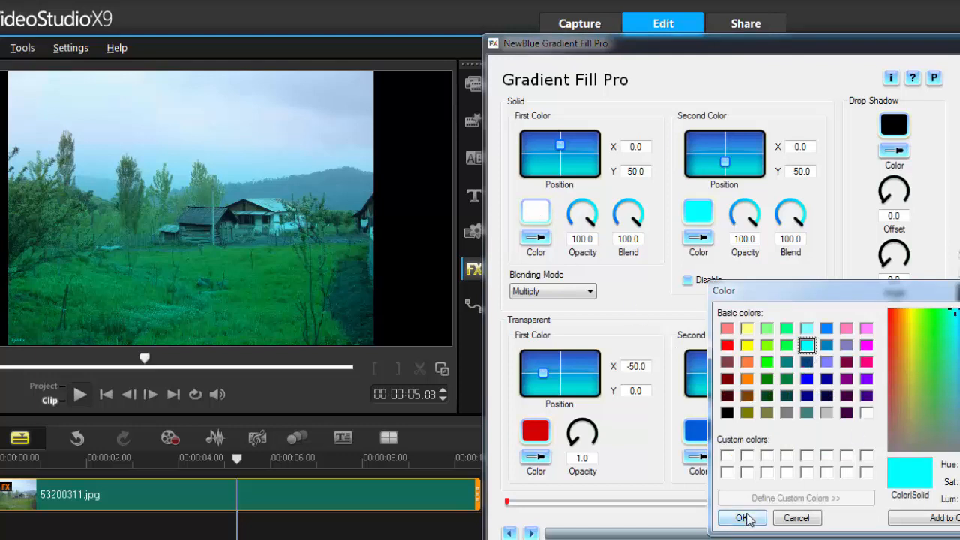
click(740, 519)
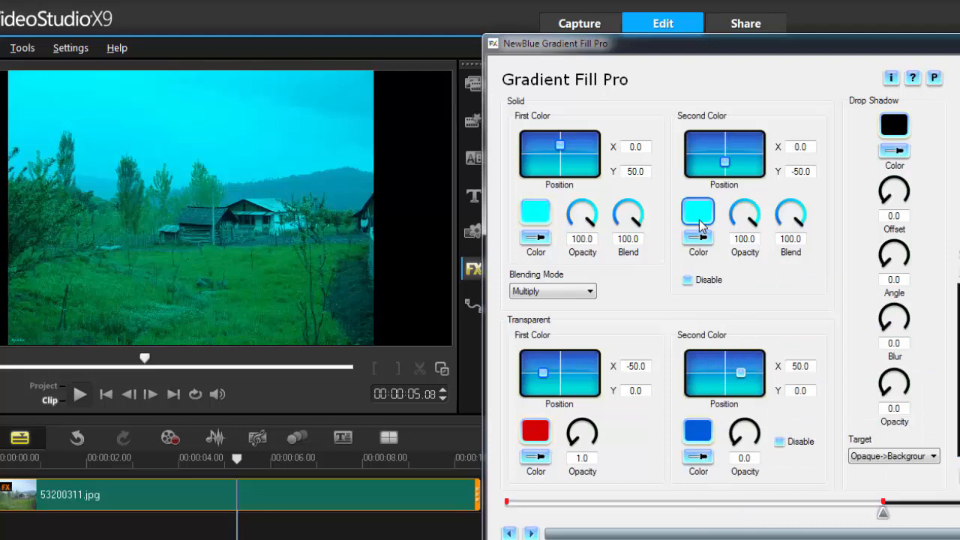
click(697, 211)
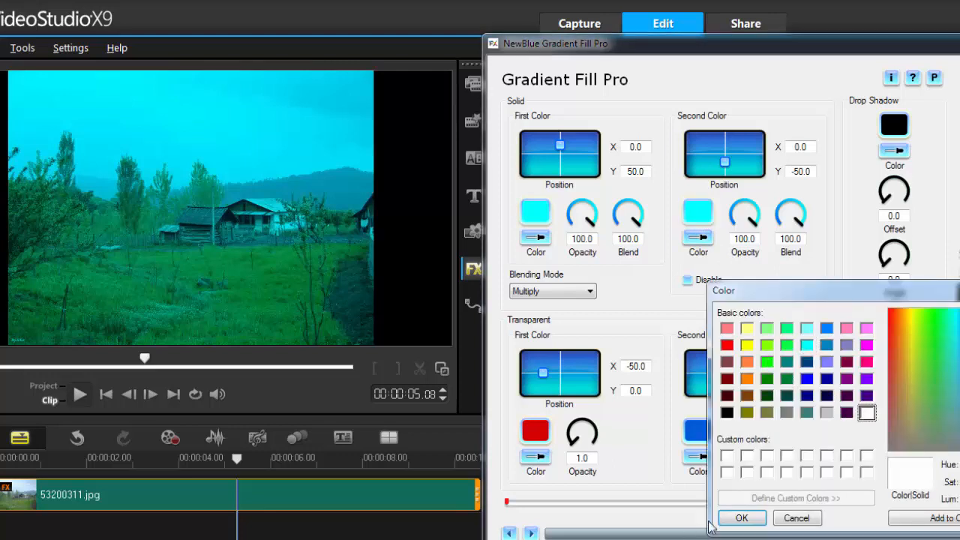
click(741, 517)
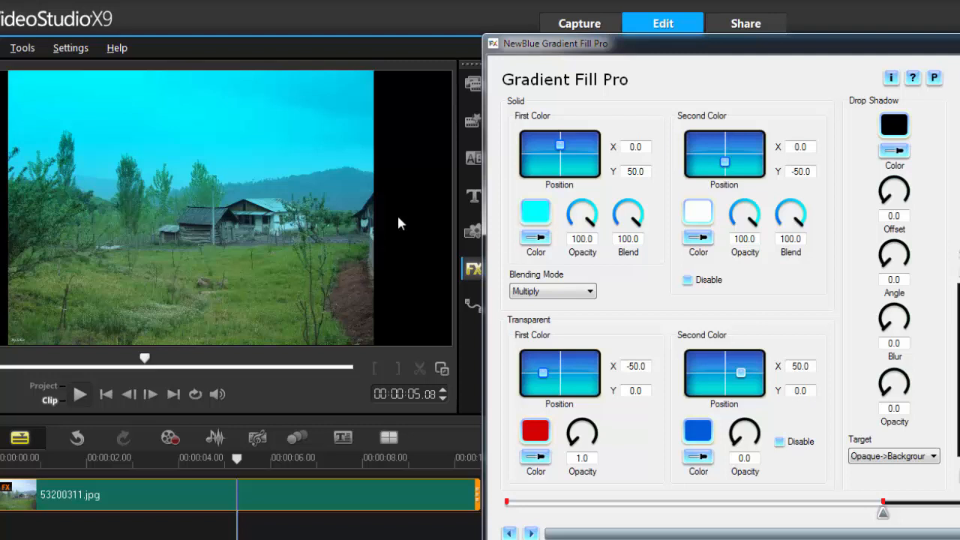
mouse_move(731, 164)
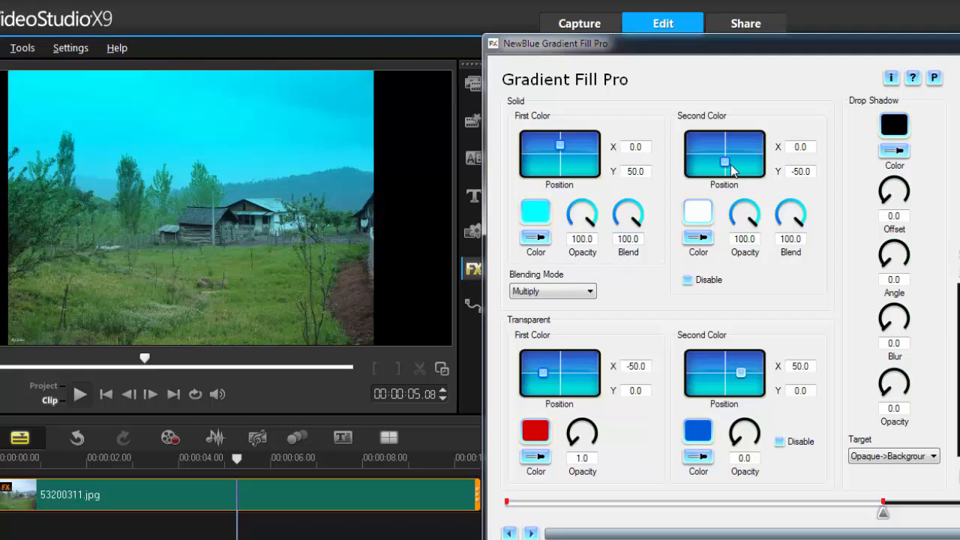
Move the white second colour's position marker near the frame centre, about X 2.3, Y 2.3.
drag(724, 162, 724, 147)
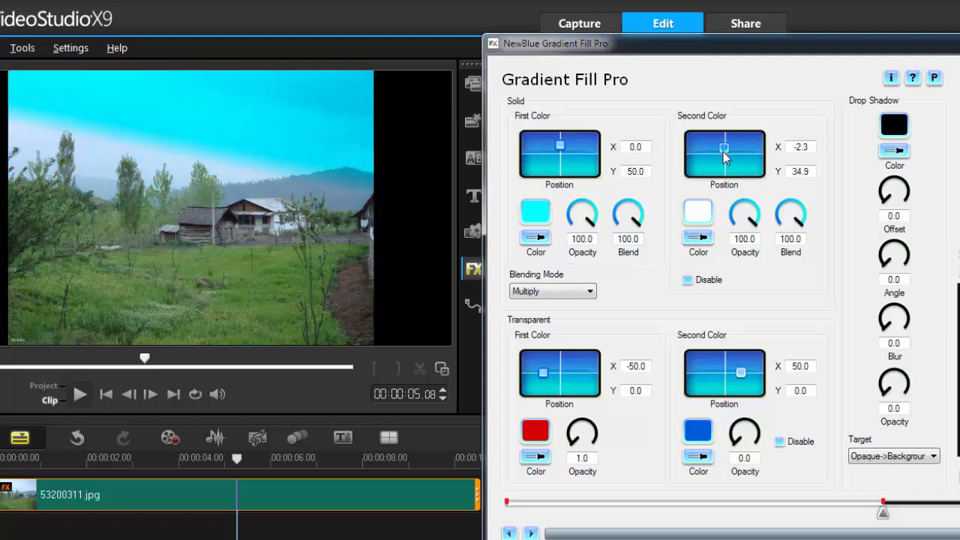
drag(724, 149, 724, 144)
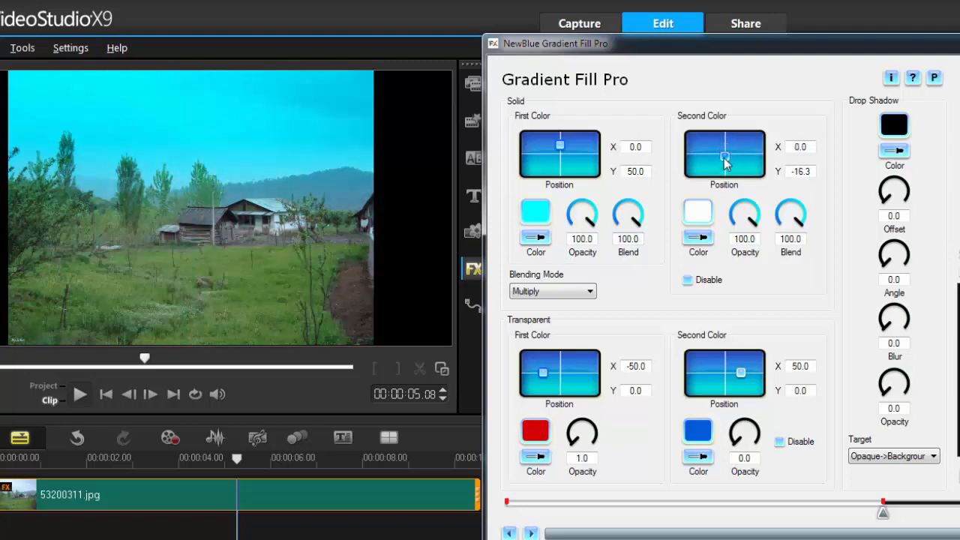
drag(724, 157, 725, 154)
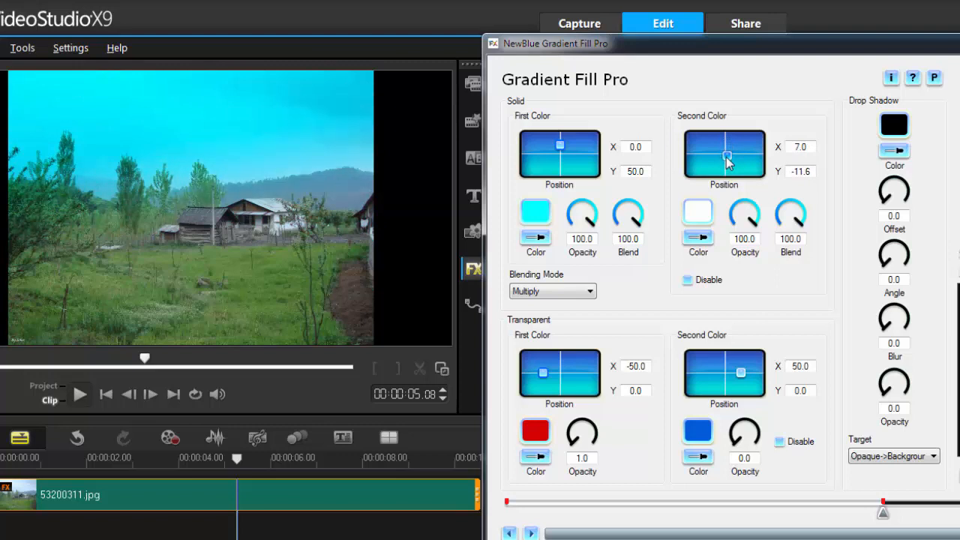
drag(727, 158, 725, 155)
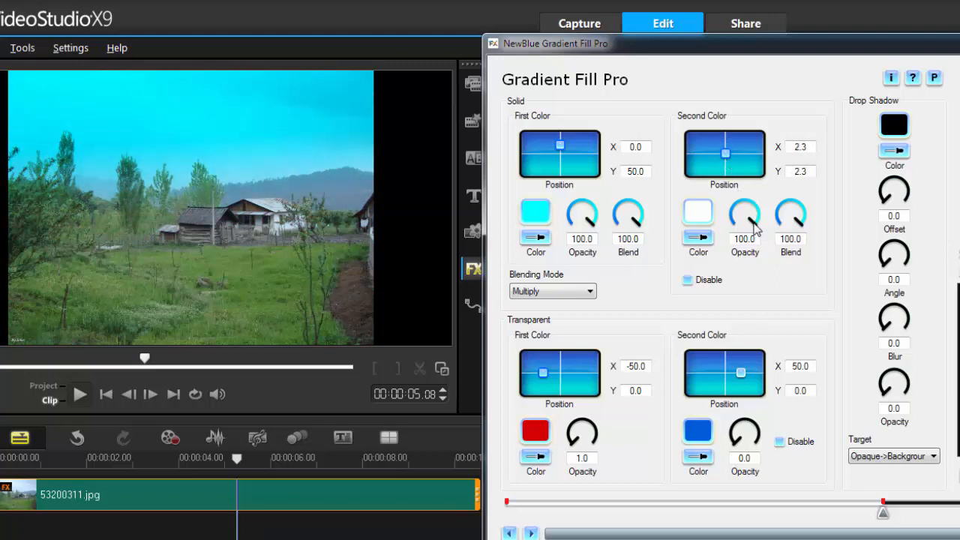
Lower the second colour's opacity to 64.1 and its blend to 62.9.
drag(743, 210, 744, 228)
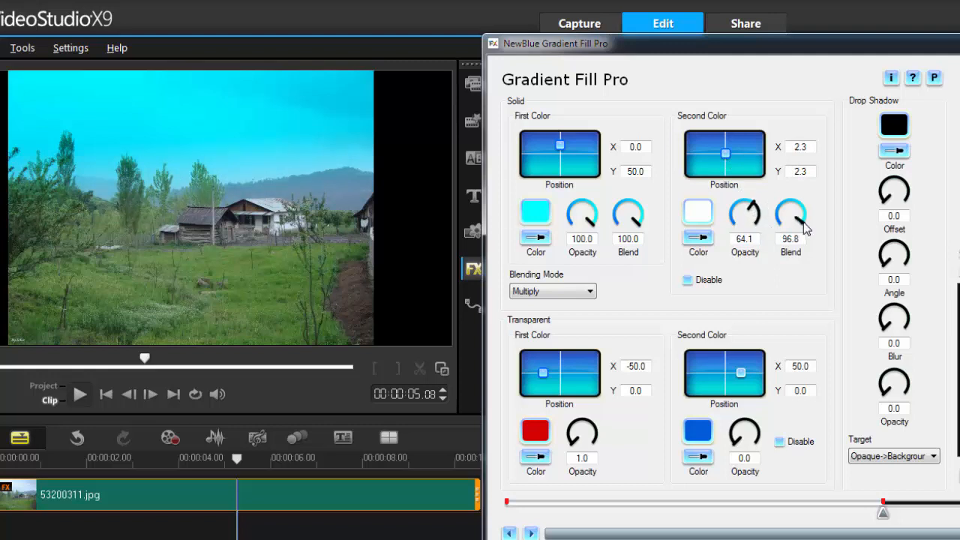
drag(790, 210, 790, 233)
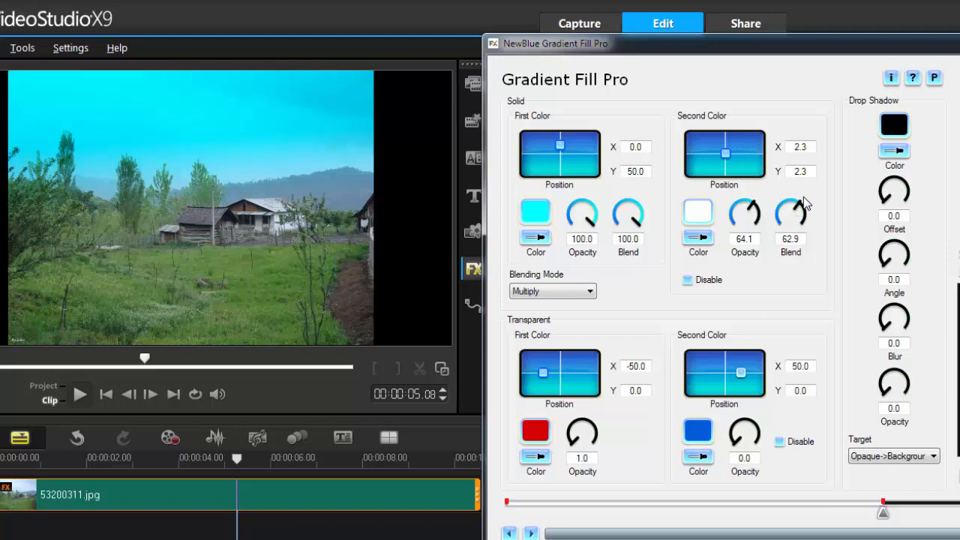
mouse_move(397, 180)
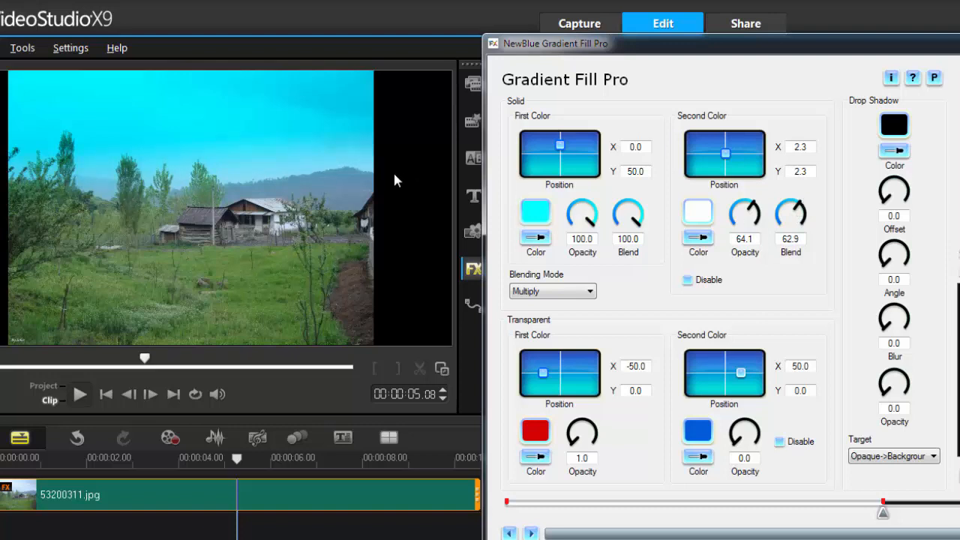